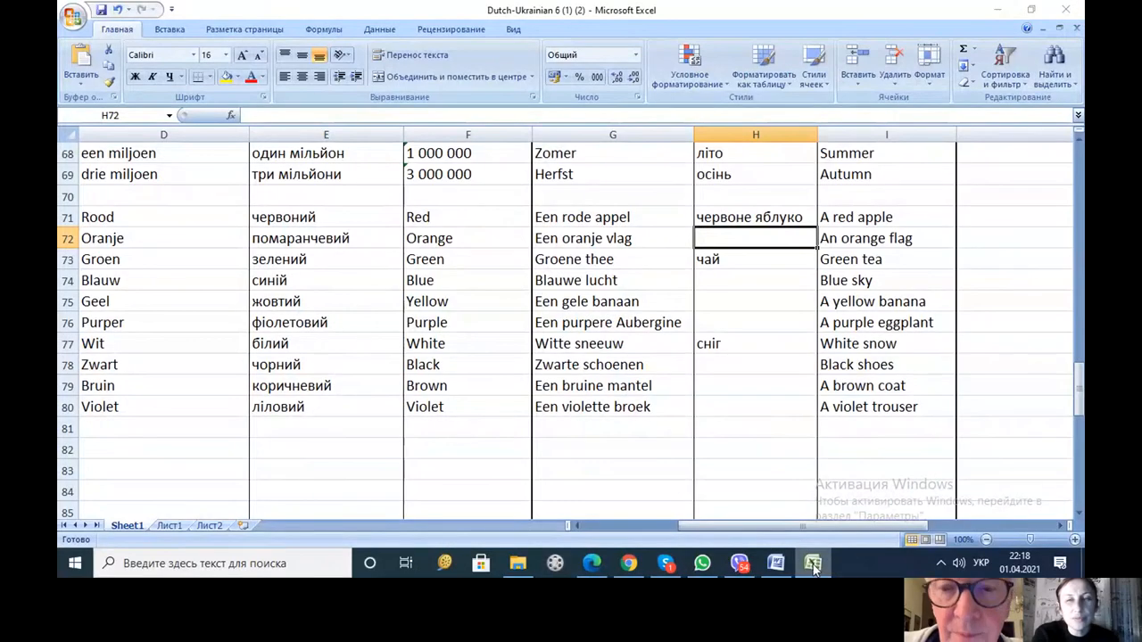
# - Enter the Ukrainian for 'orange flag' (помаранчевий…) in H72 beside Een oranje vlag
pyautogui.click(811, 563)
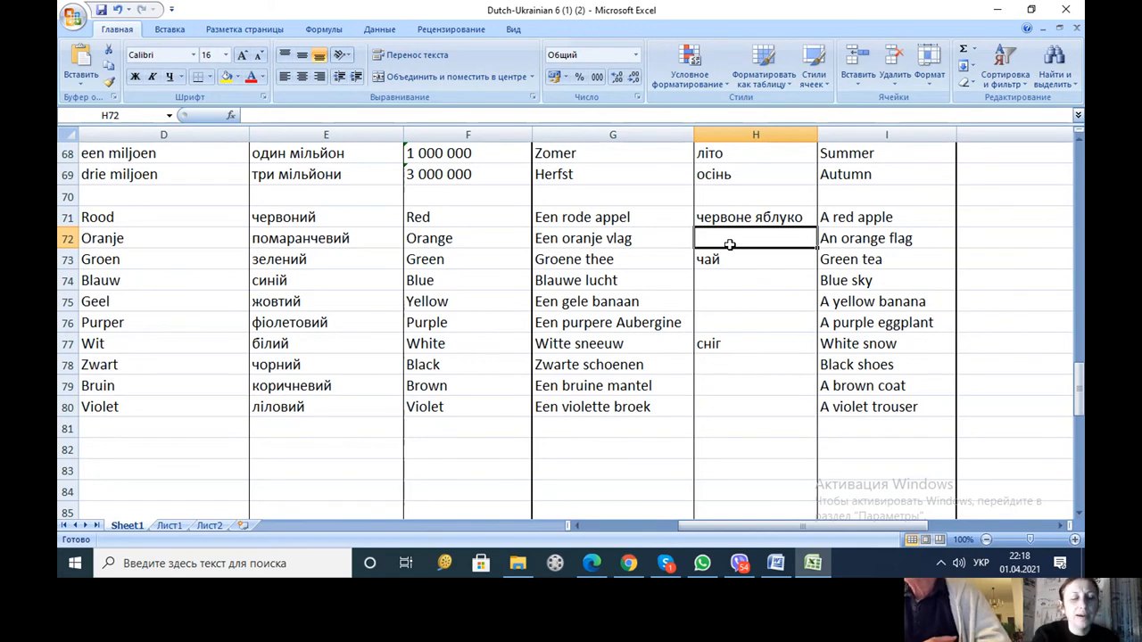
pyautogui.write('понеділок')
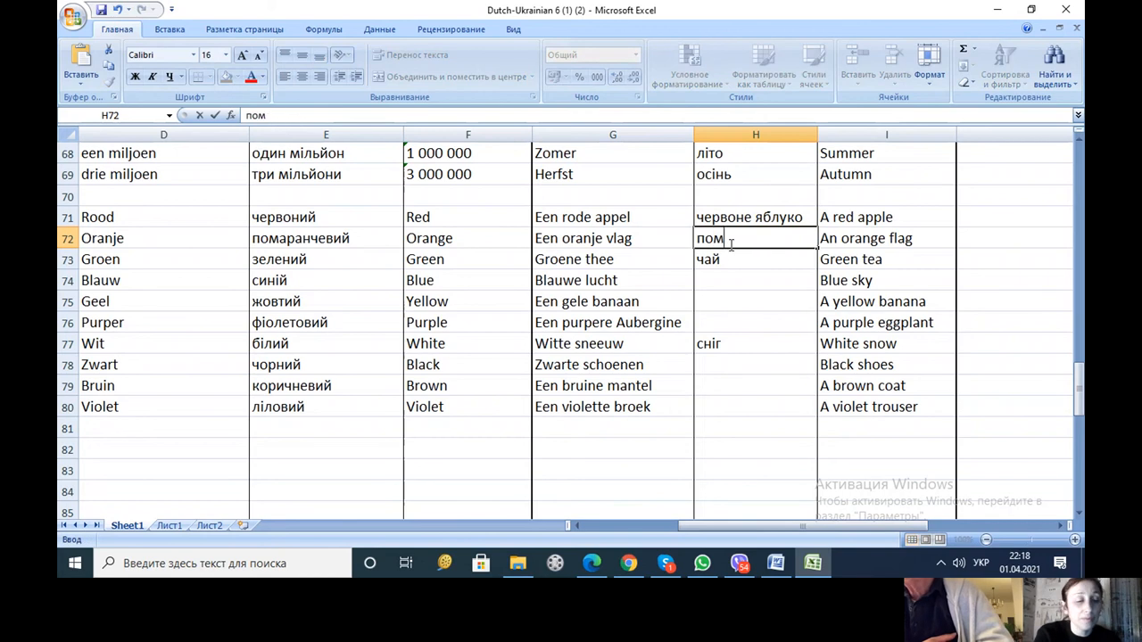
pyautogui.write('аранчевий п')
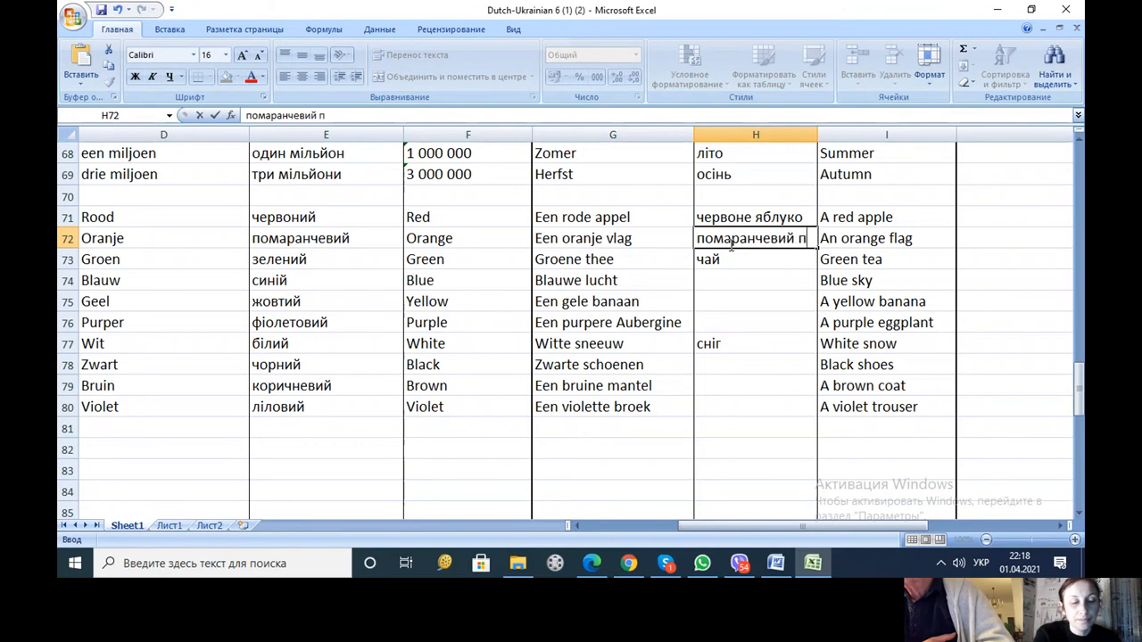
pyautogui.write('рапор')
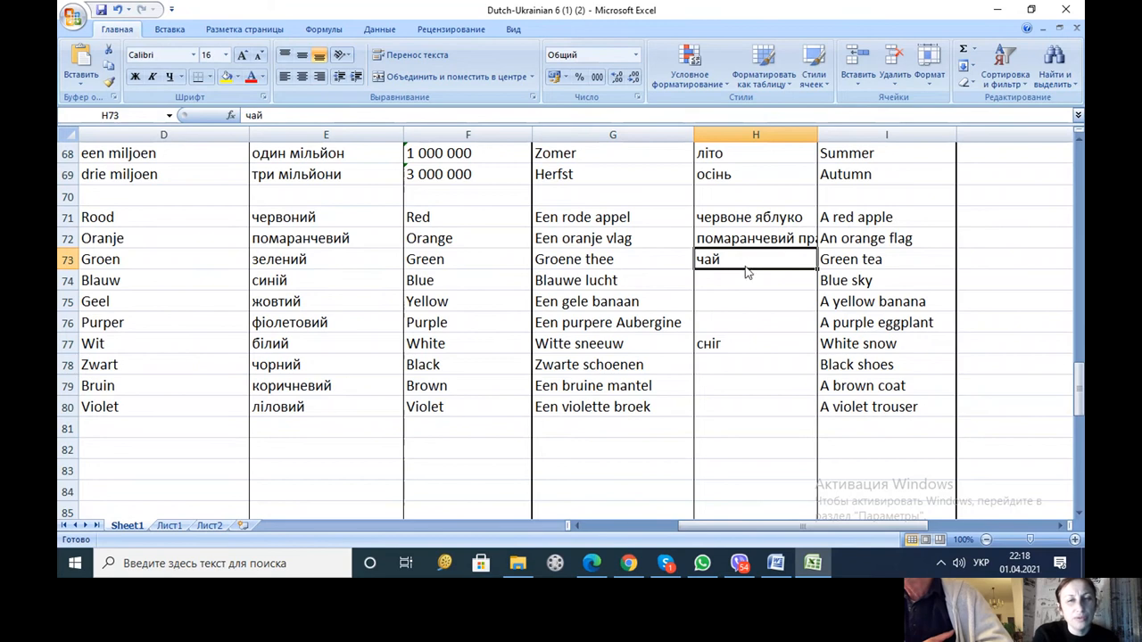
pyautogui.moveTo(745, 267)
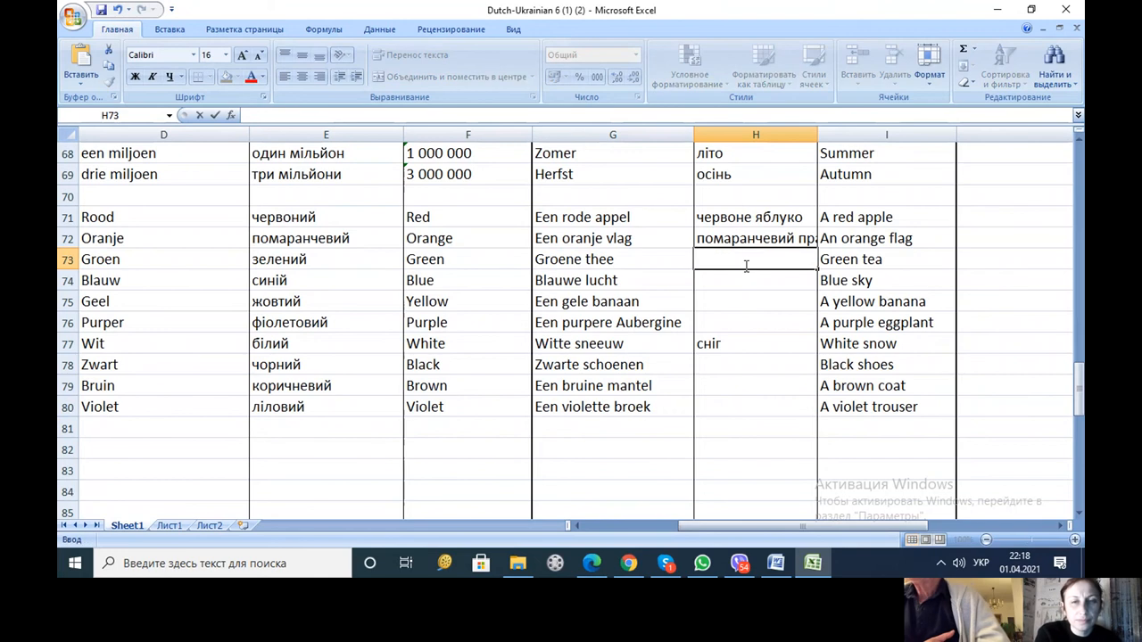
# - Replace the lone 'чай' in H73 with 'зелений чай' for Groene thee
pyautogui.write('зелений ч')
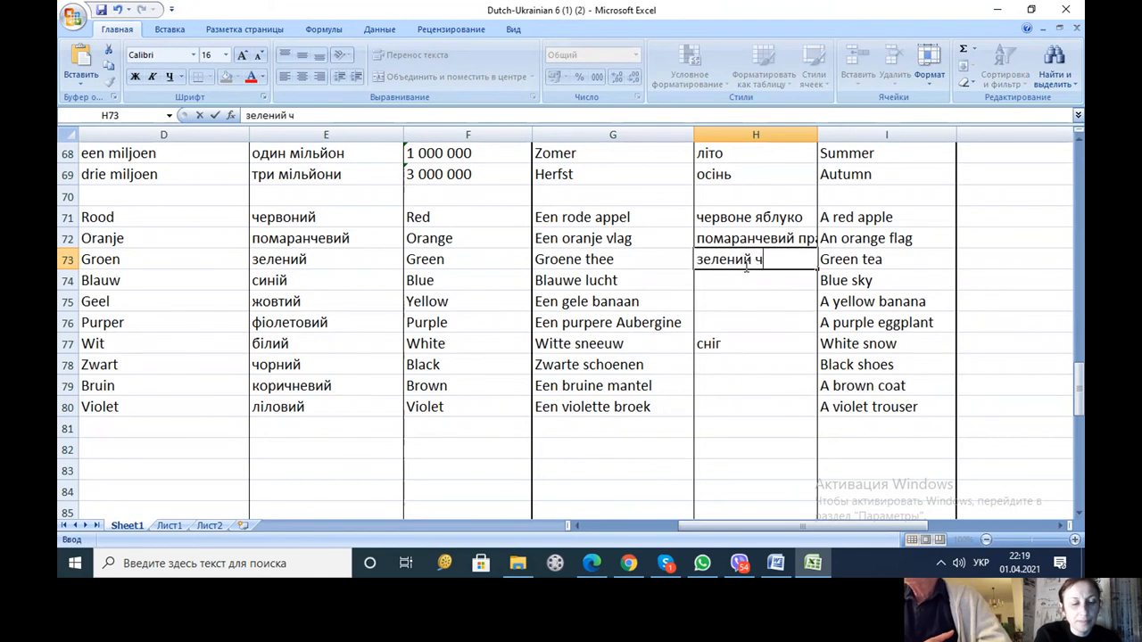
pyautogui.write('ай')
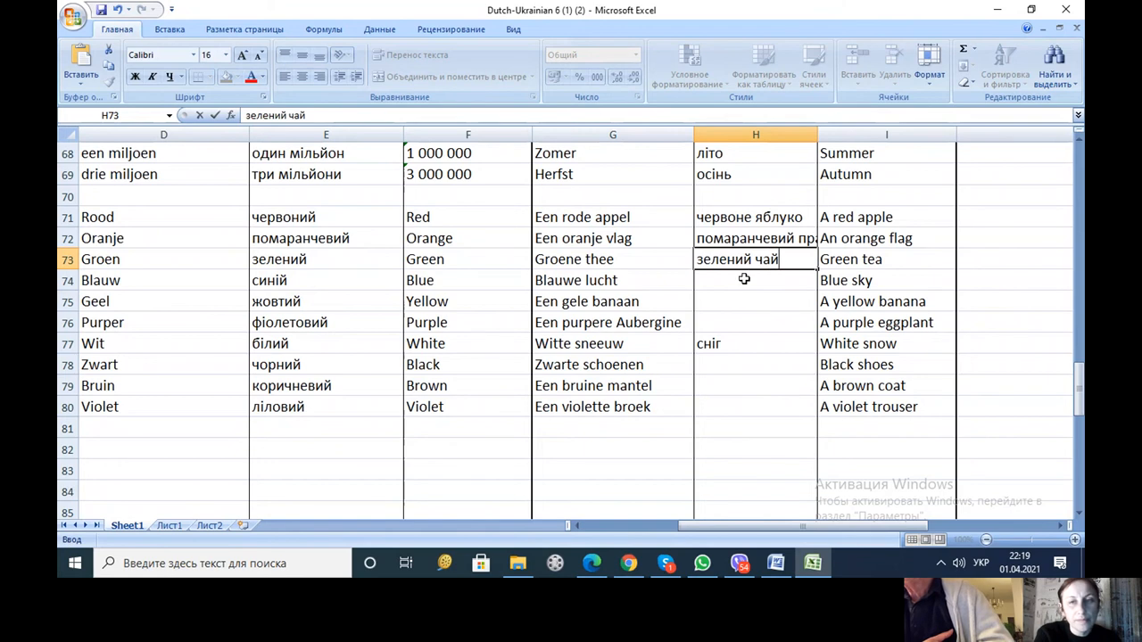
pyautogui.press('Return')
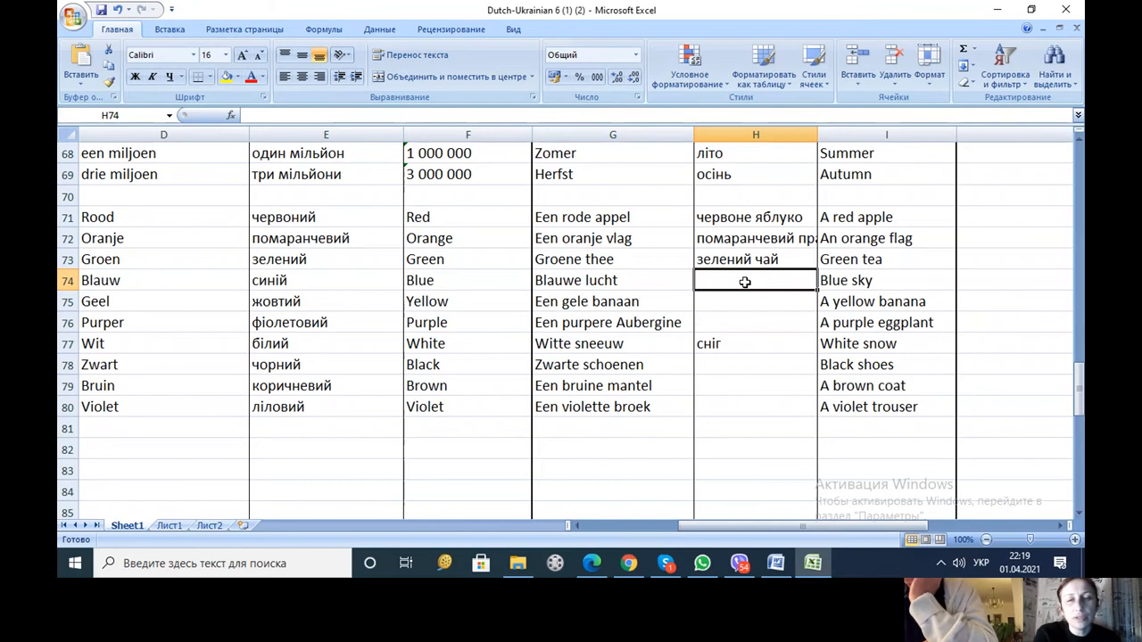
# - Enter 'синє небо' in H74 as the translation of Blauwe lucht
pyautogui.write('синє неб')
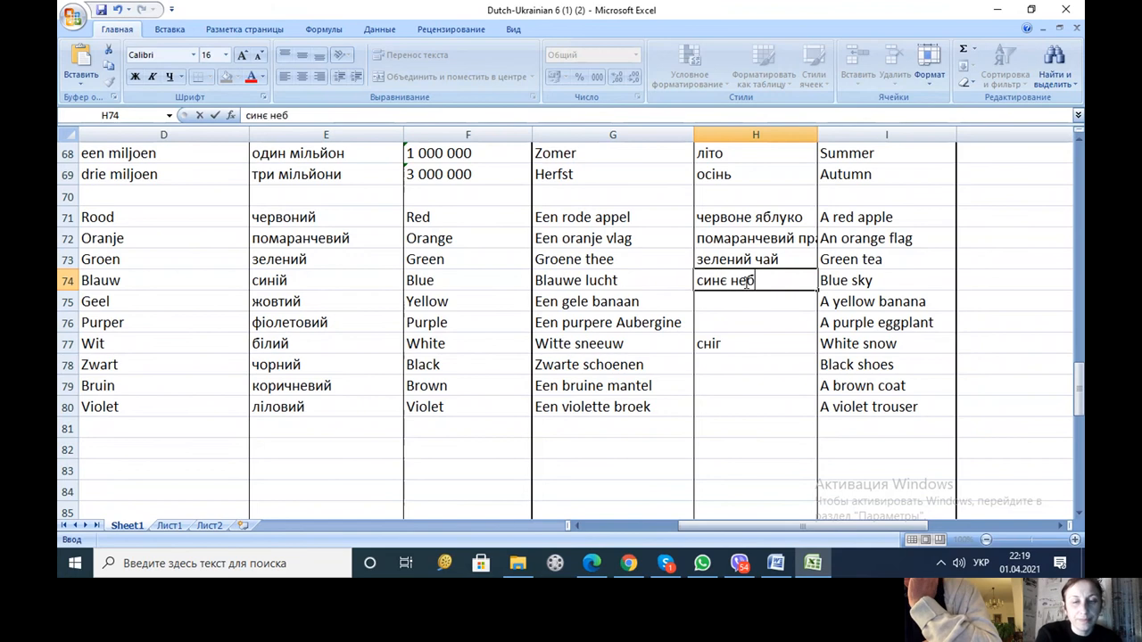
pyautogui.write('о')
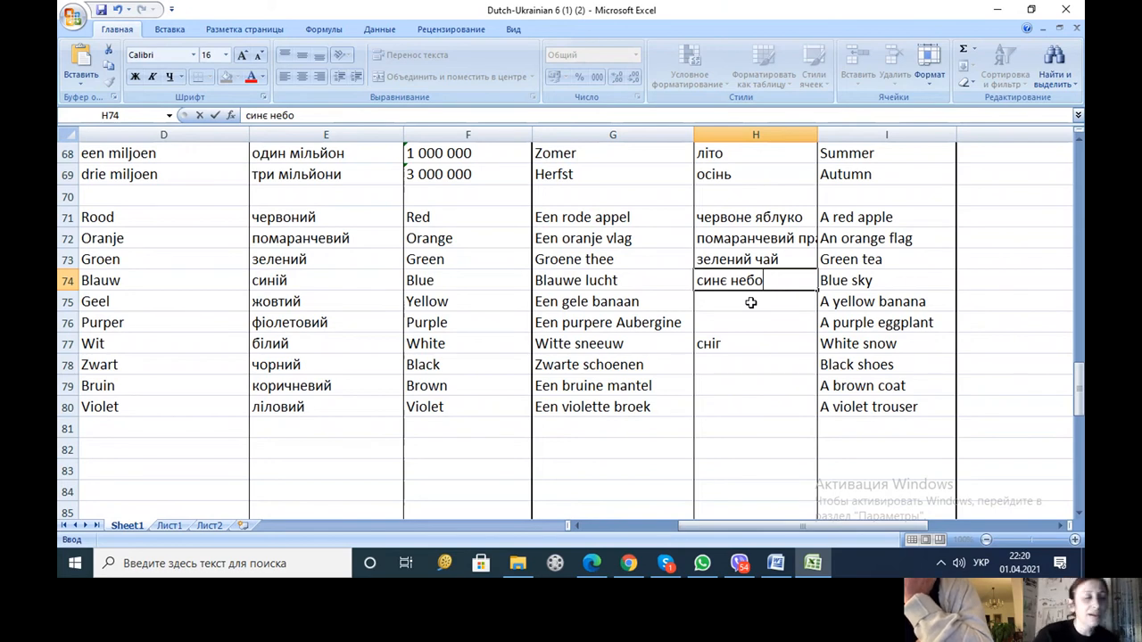
pyautogui.press('Return')
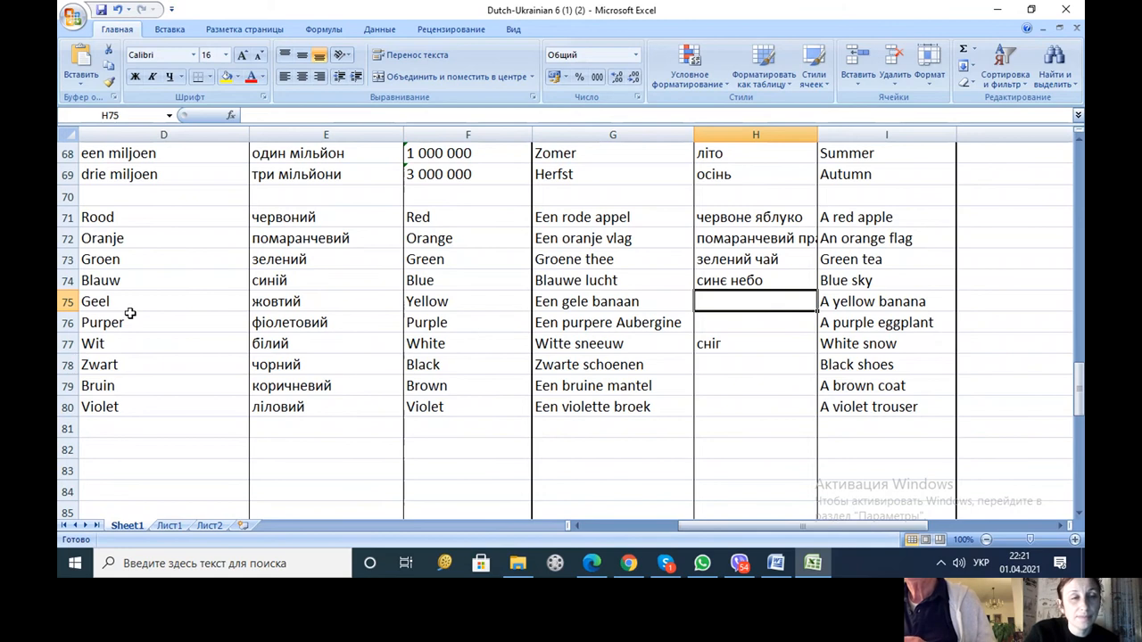
pyautogui.moveTo(552, 339)
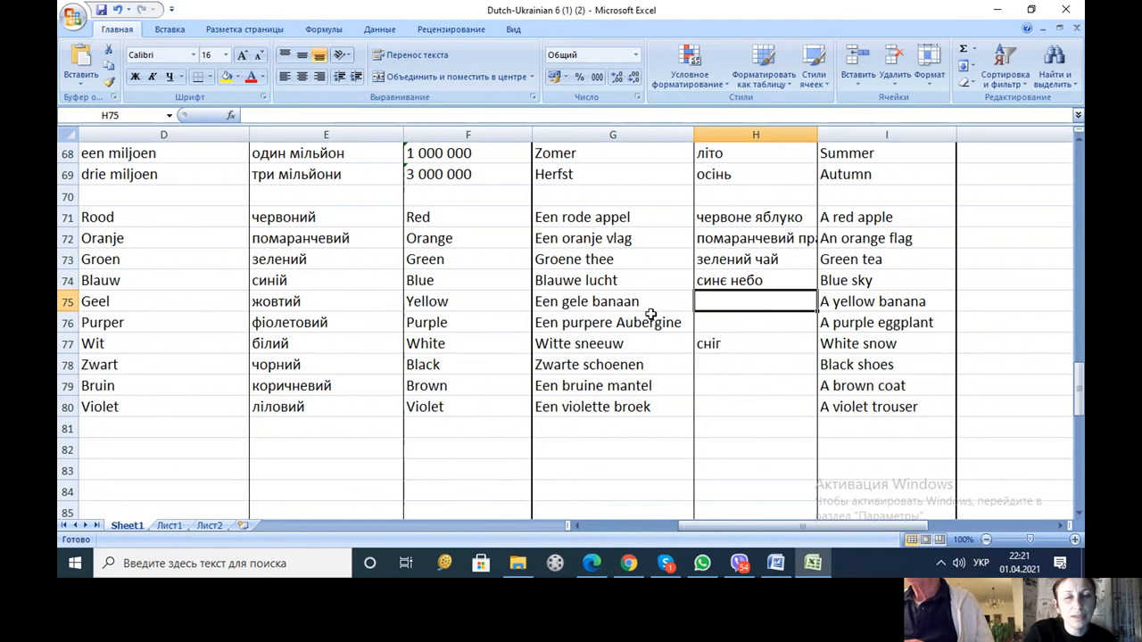
pyautogui.moveTo(761, 306)
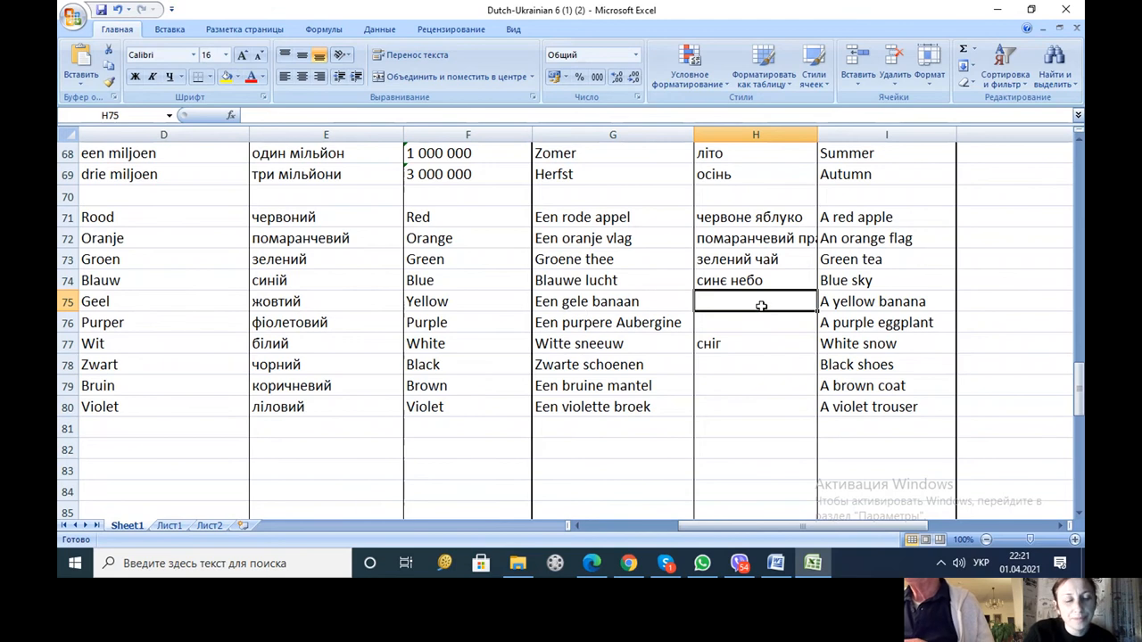
# - Enter 'жовтий банан' in H75 for Een gele banaan, correcting the autocomplete
pyautogui.write('жовтень')
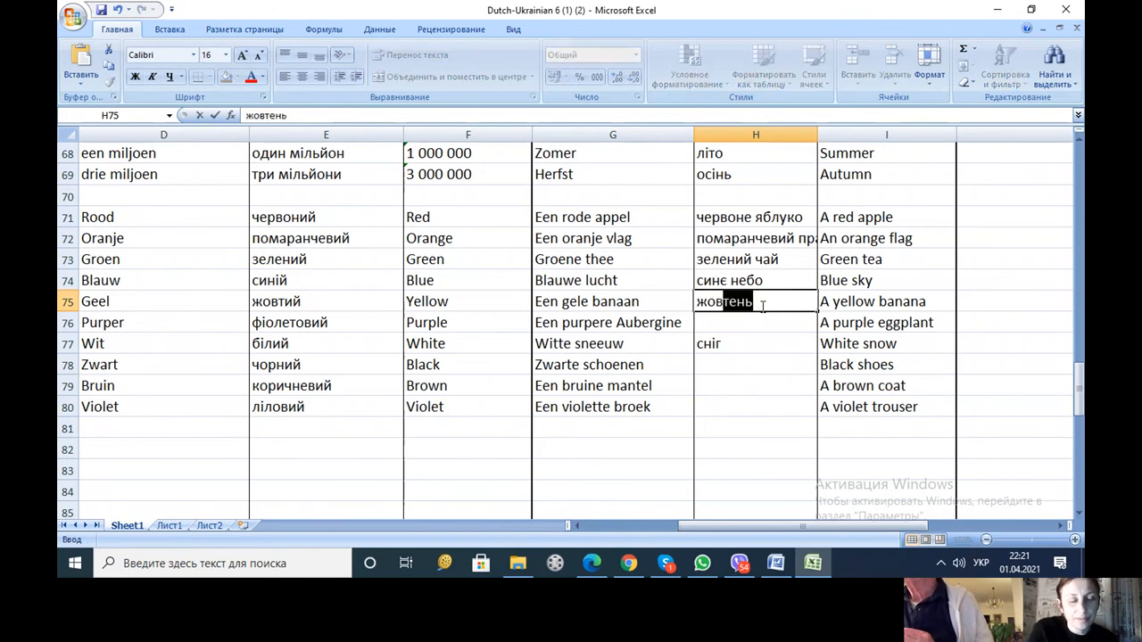
pyautogui.write('жовтий')
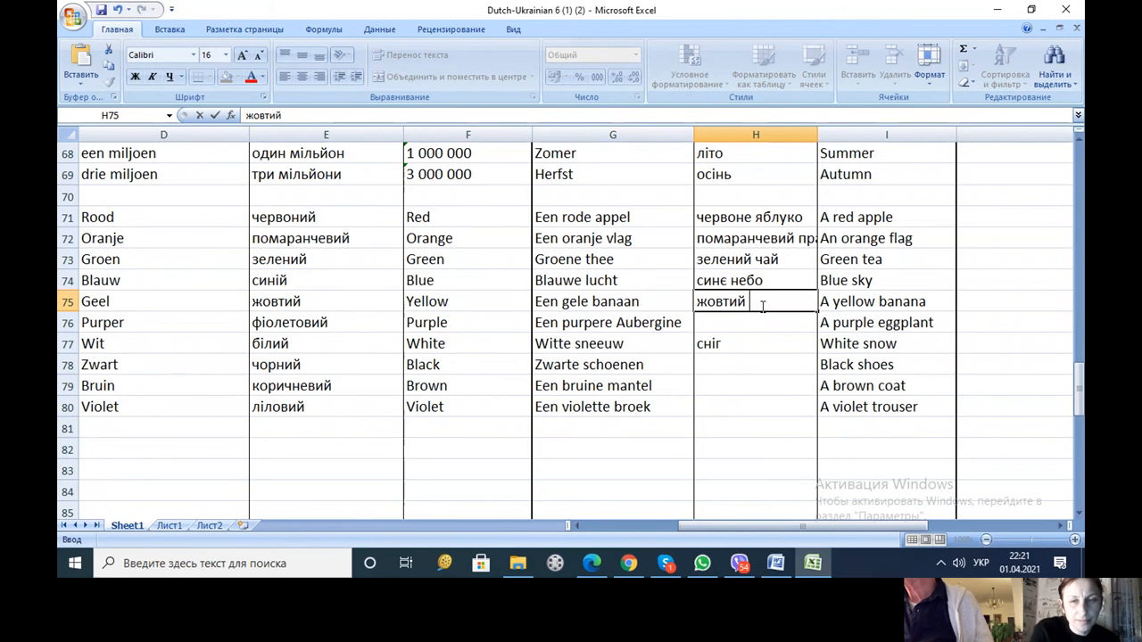
pyautogui.write('банан')
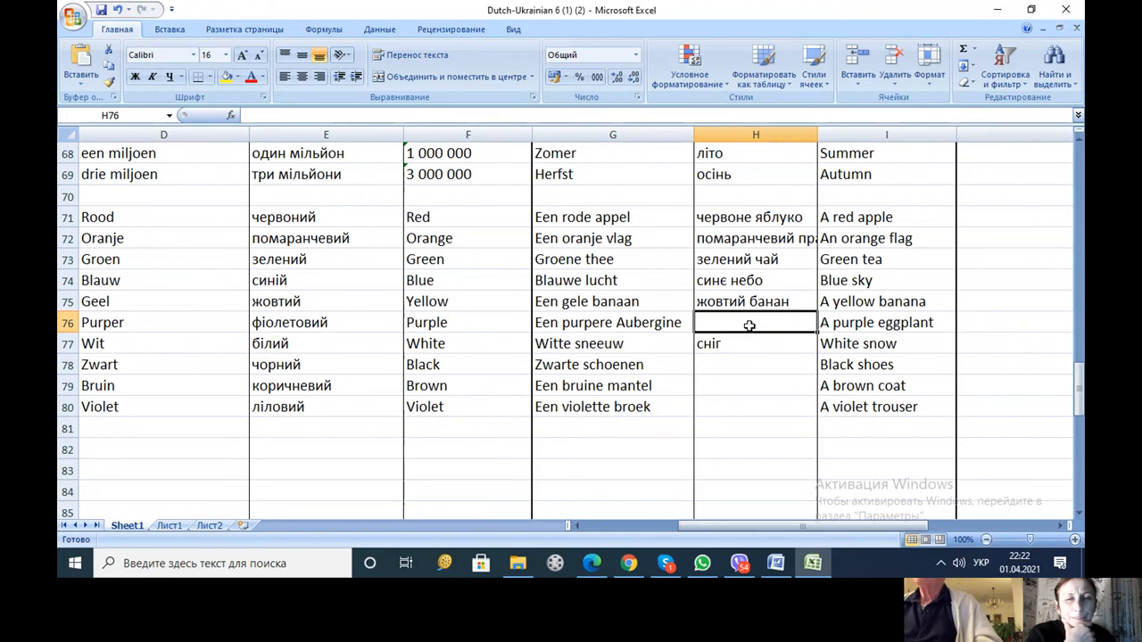
pyautogui.moveTo(389, 230)
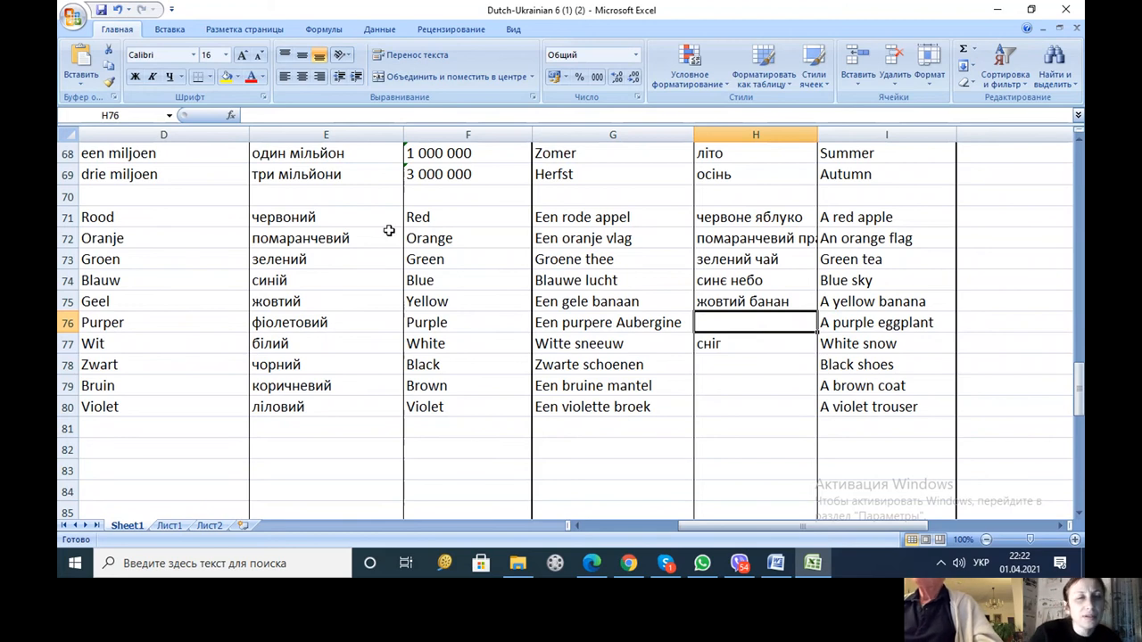
pyautogui.moveTo(429, 275)
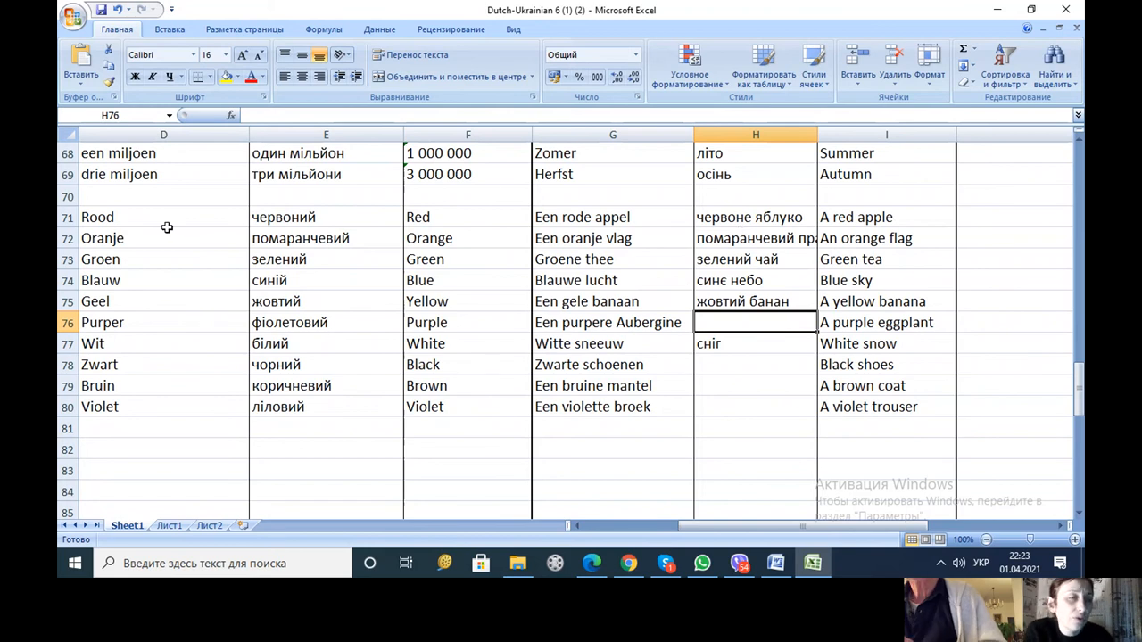
pyautogui.moveTo(670, 206)
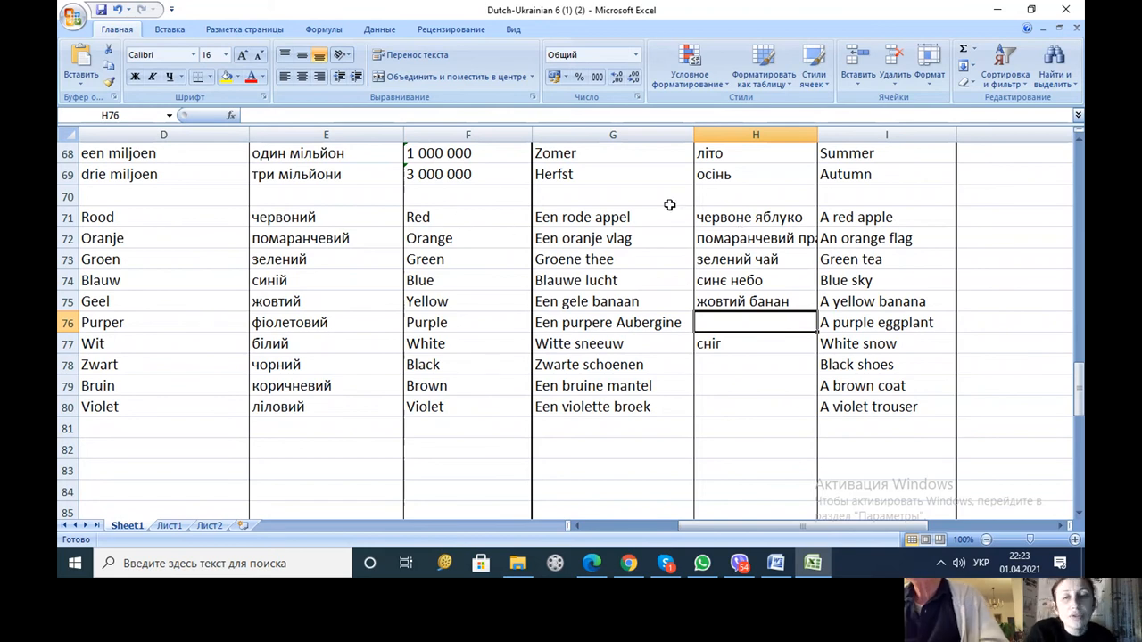
pyautogui.moveTo(727, 234)
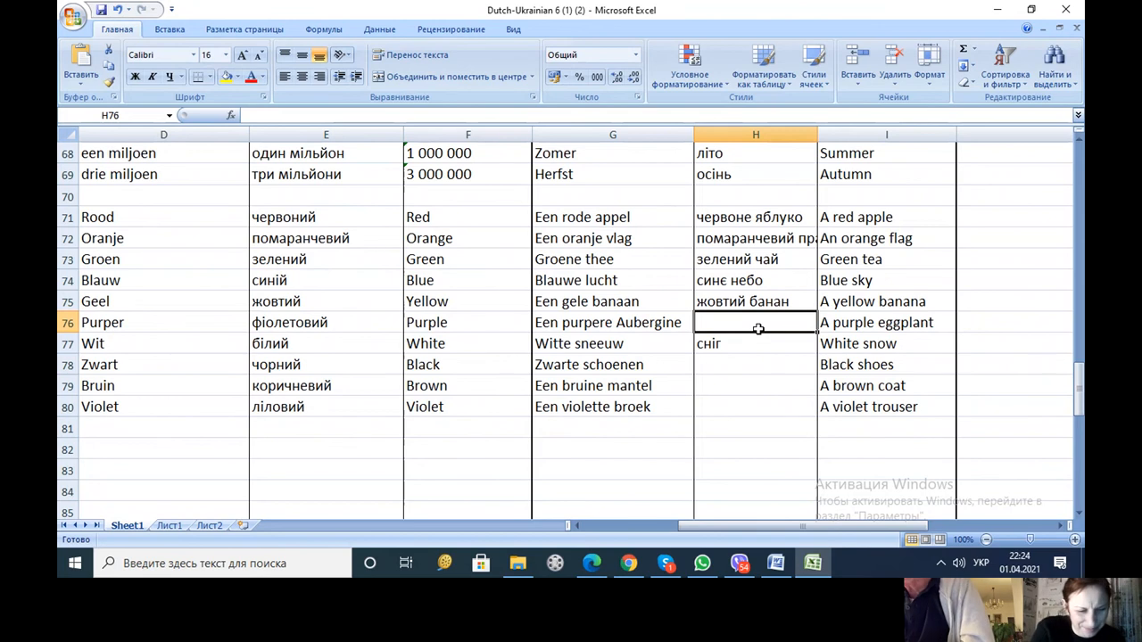
# - Enter 'фіолетовий баклажан' in H76 for Een purpere Aubergine
pyautogui.write('фіолетовий бак')
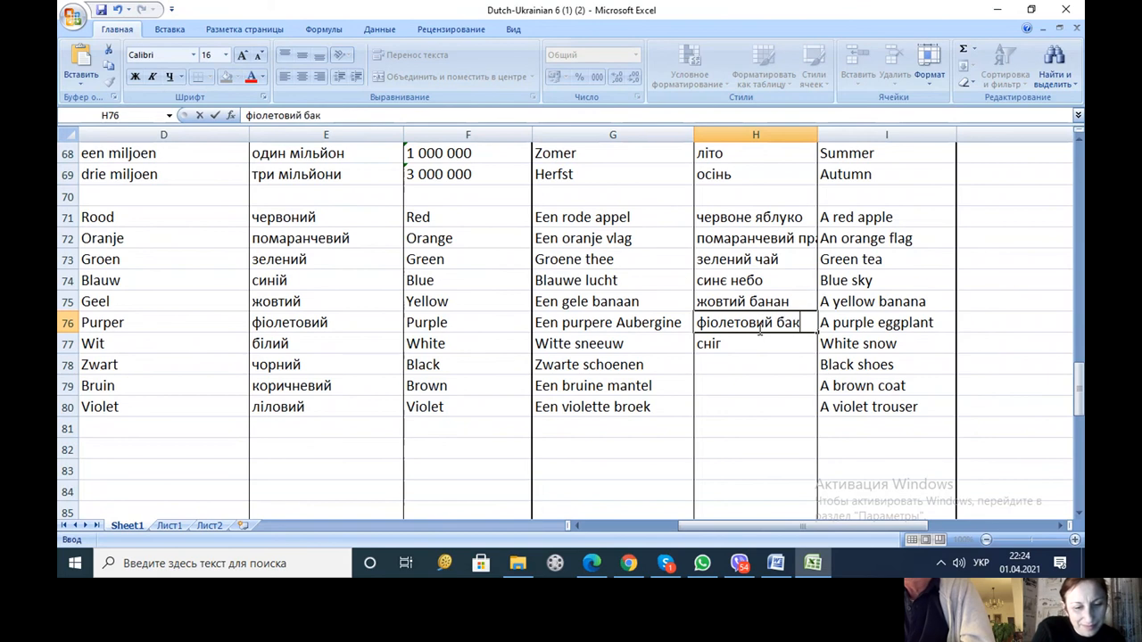
pyautogui.write('лажан')
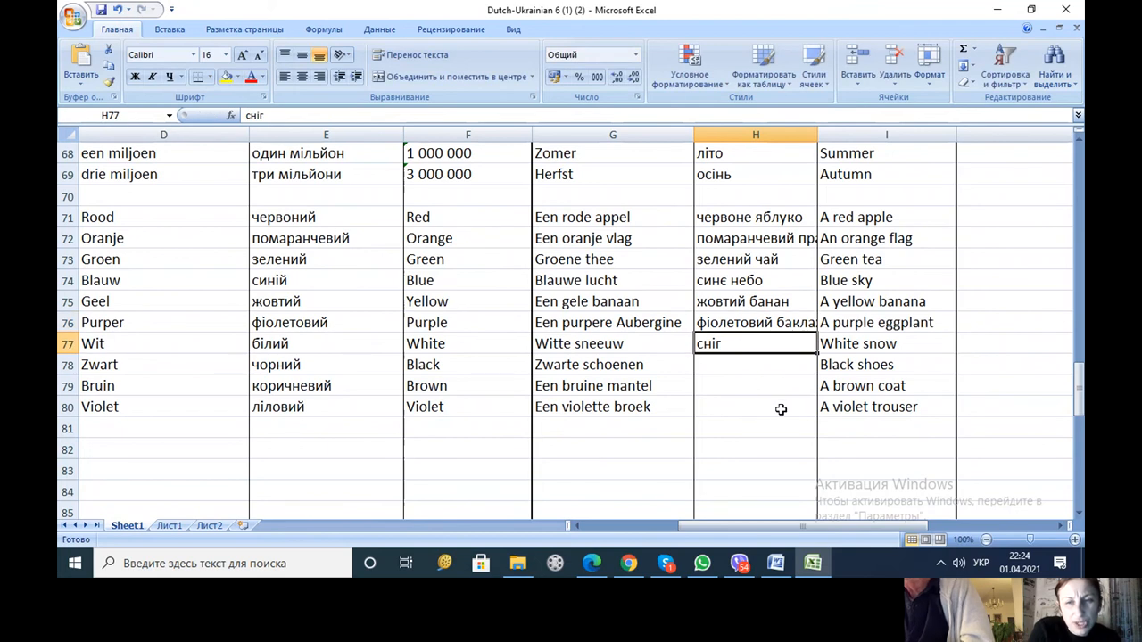
pyautogui.moveTo(819, 302)
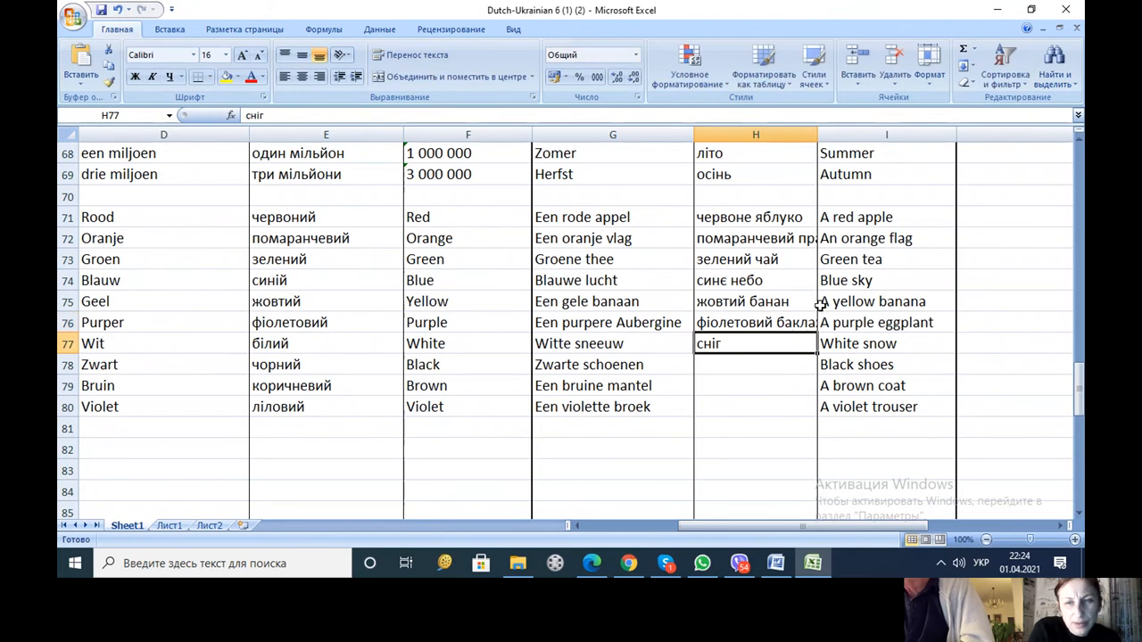
pyautogui.click(755, 406)
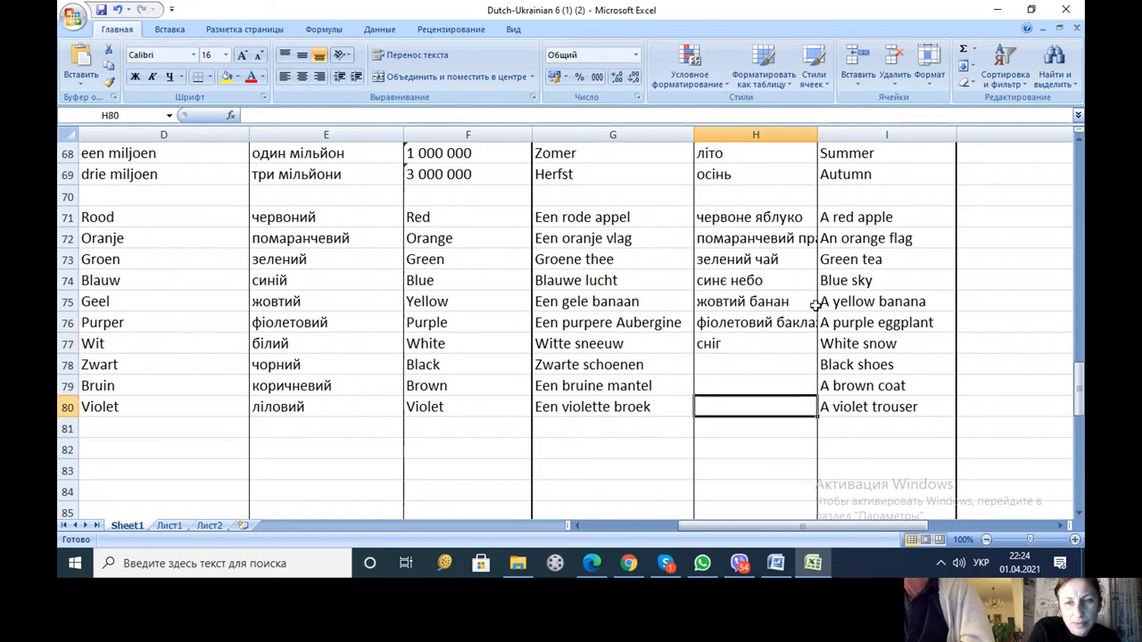
pyautogui.moveTo(783, 317)
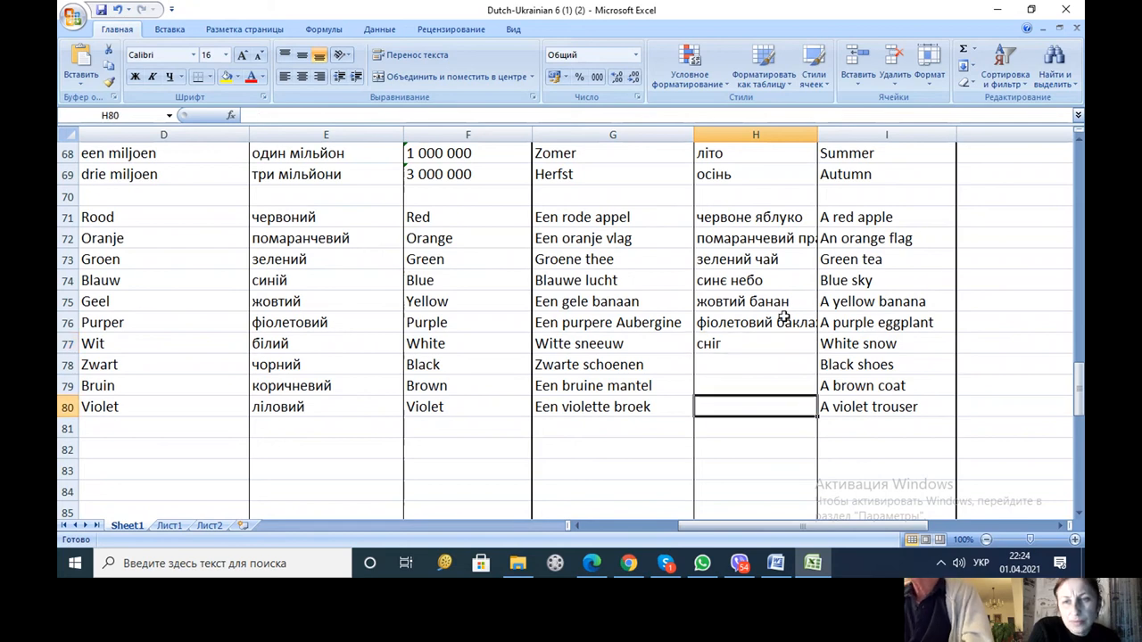
pyautogui.click(755, 322)
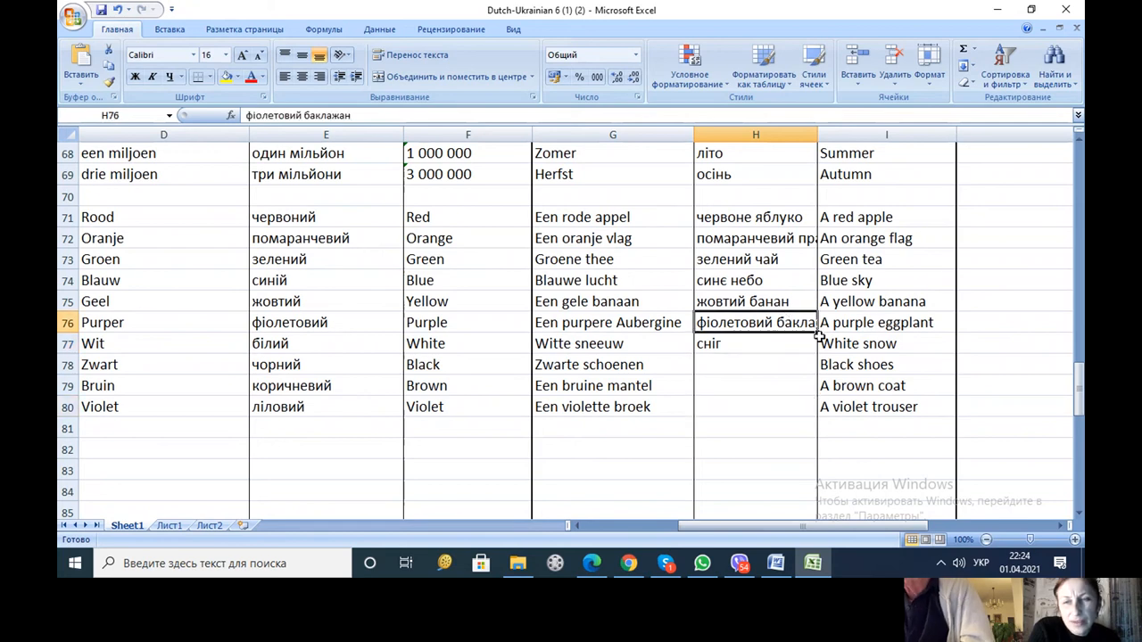
# - Retype H77 as 'білий сніг' for Witte sneeuw and compare with G77
pyautogui.click(754, 364)
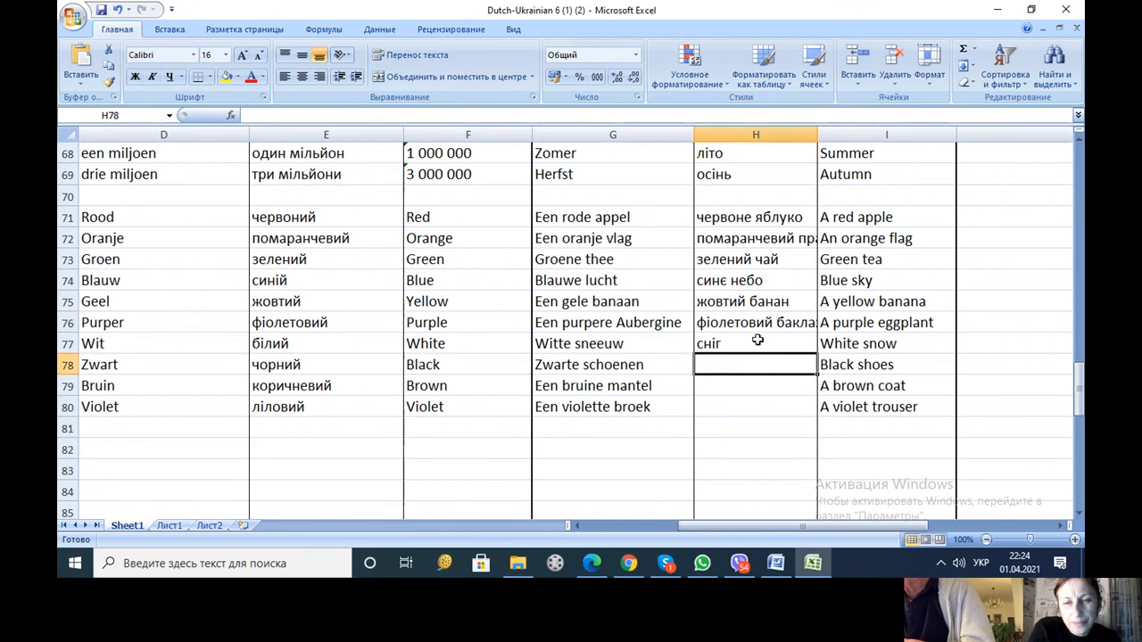
pyautogui.click(754, 344)
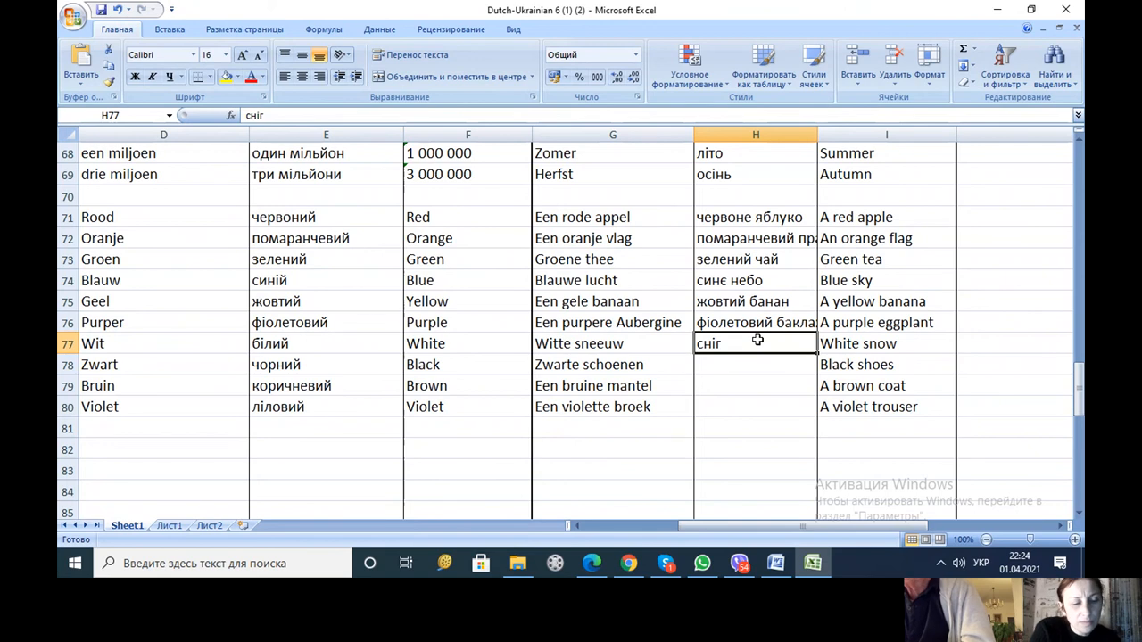
pyautogui.write('білий')
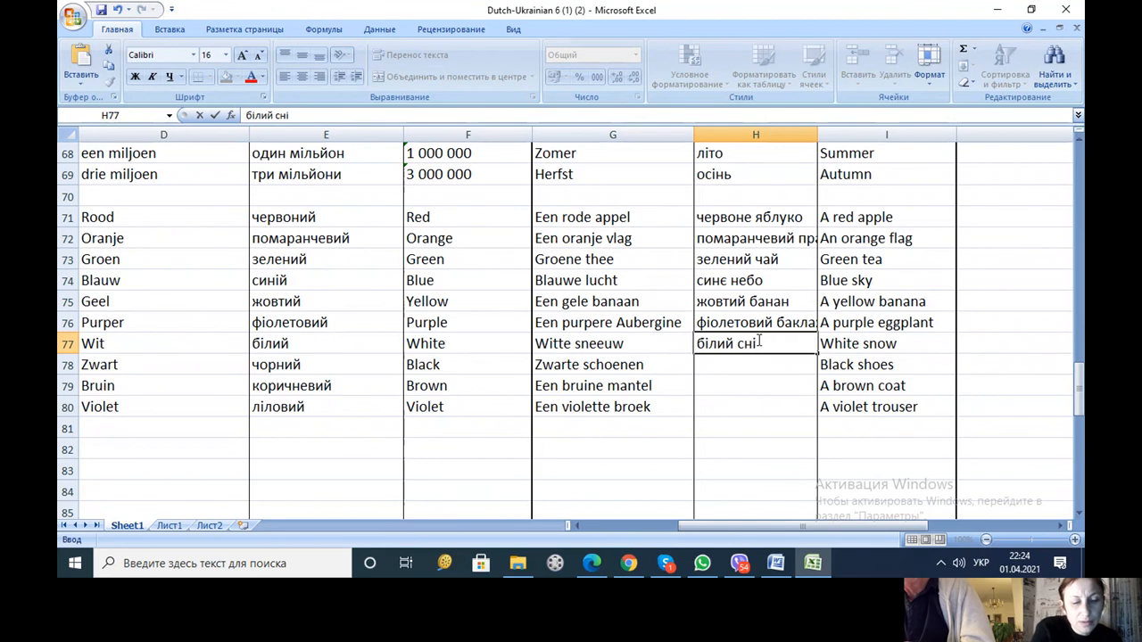
pyautogui.write('г')
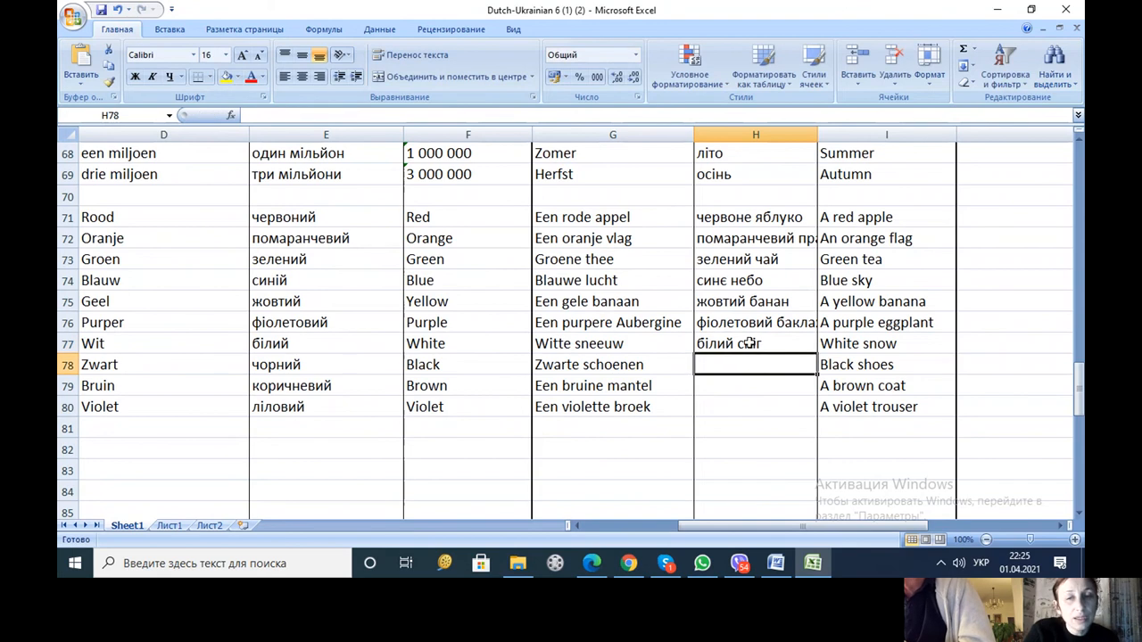
pyautogui.click(755, 342)
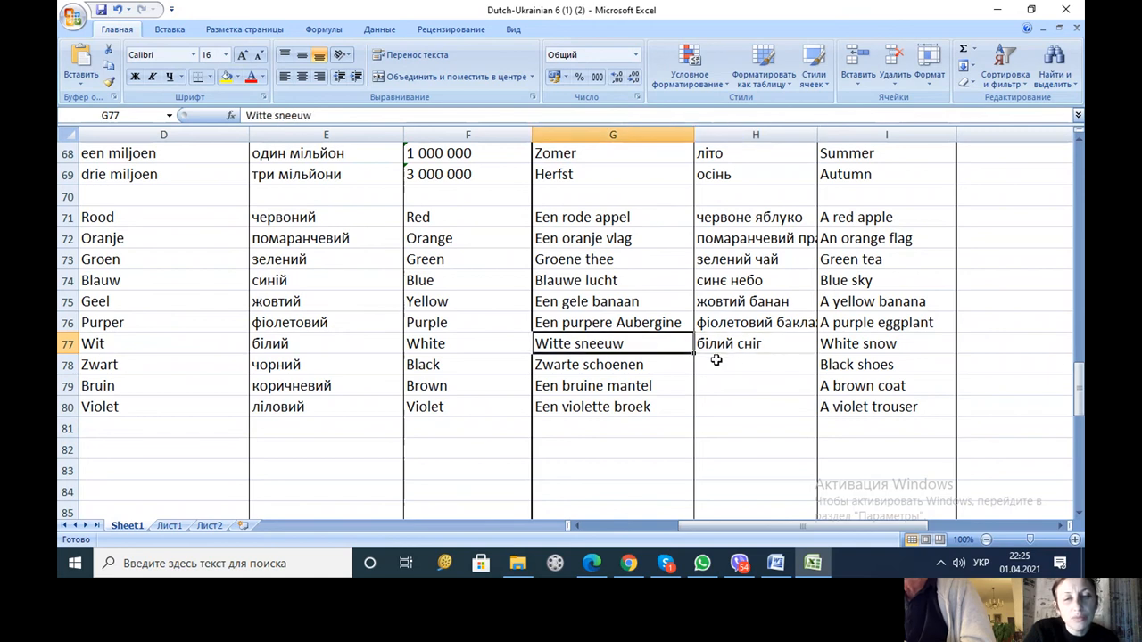
# - Enter 'чорне взуття' in H78 as the translation of Zwarte schoenen
pyautogui.click(755, 364)
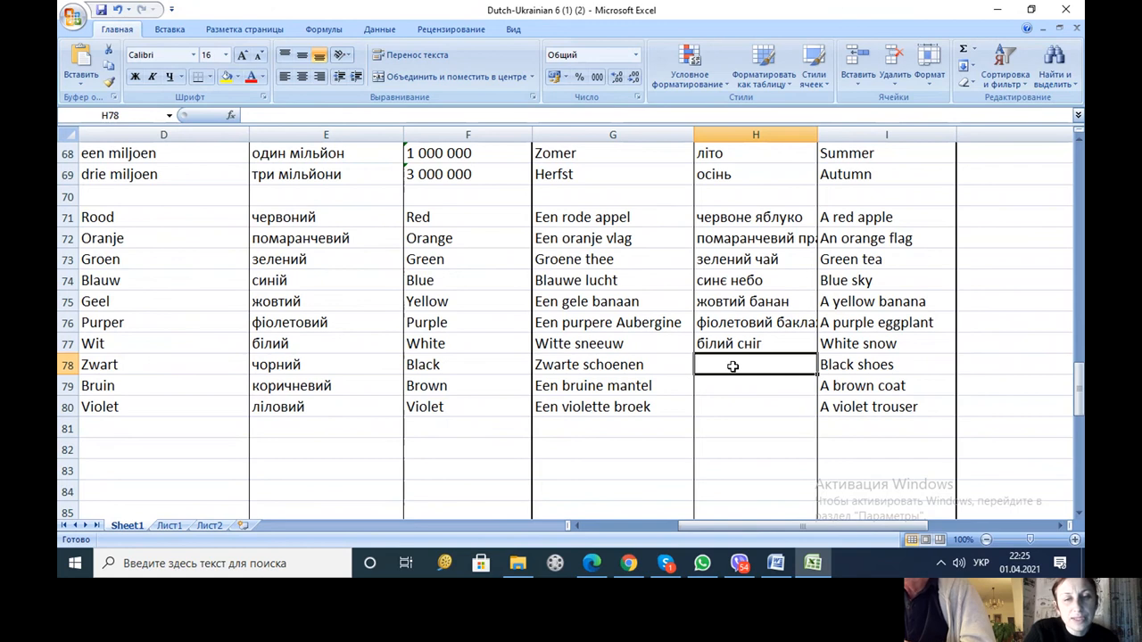
pyautogui.moveTo(722, 374)
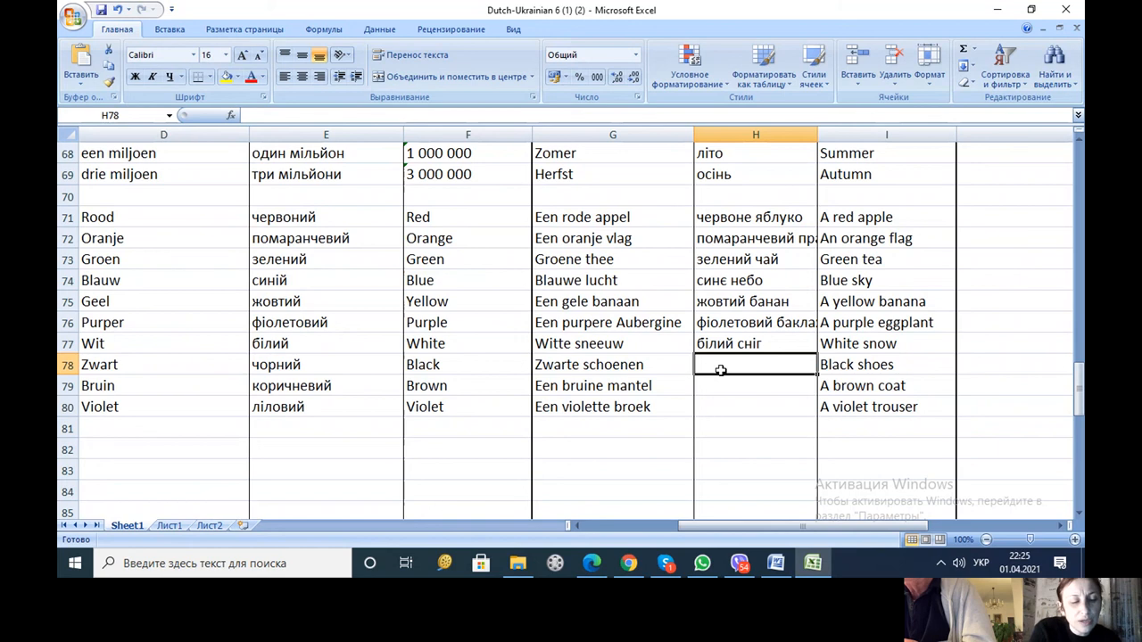
pyautogui.write('чор')
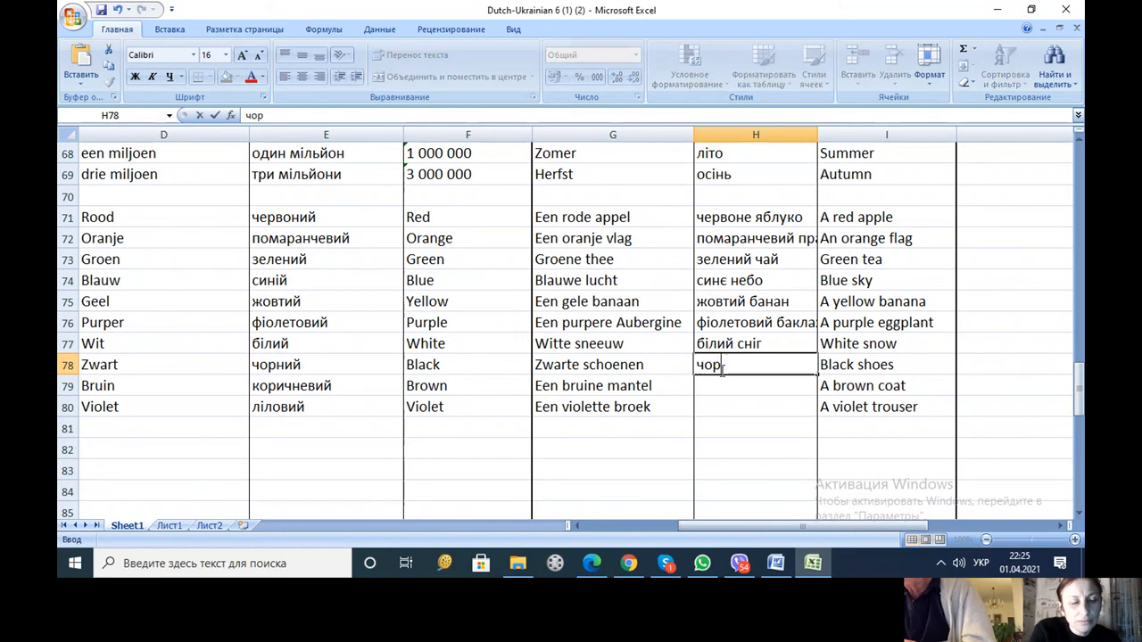
pyautogui.write('не')
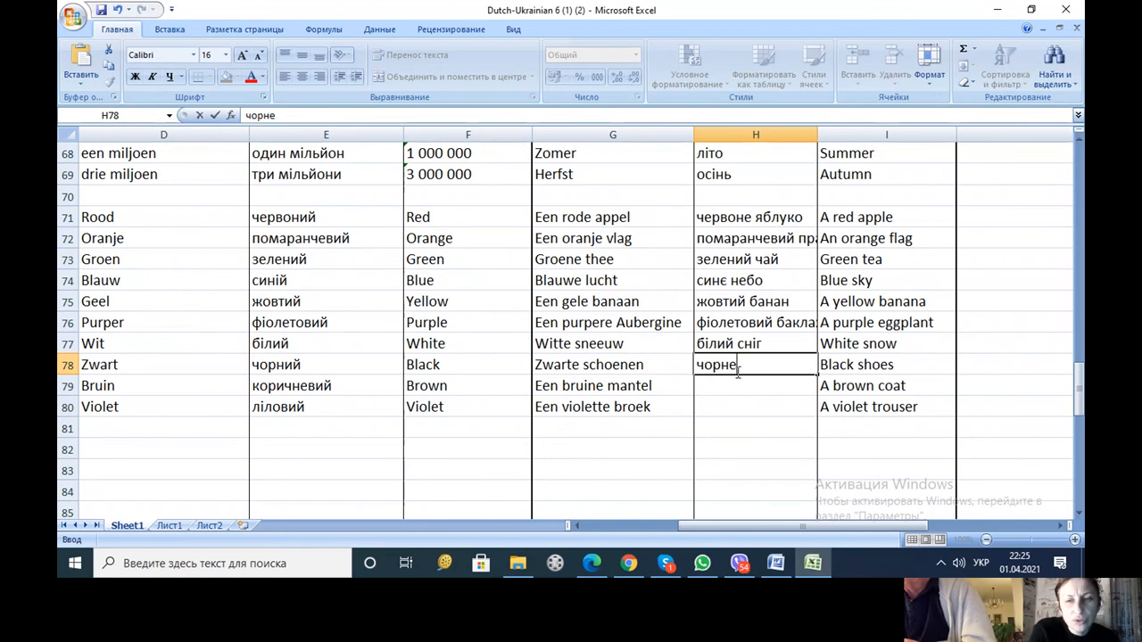
pyautogui.write('в')
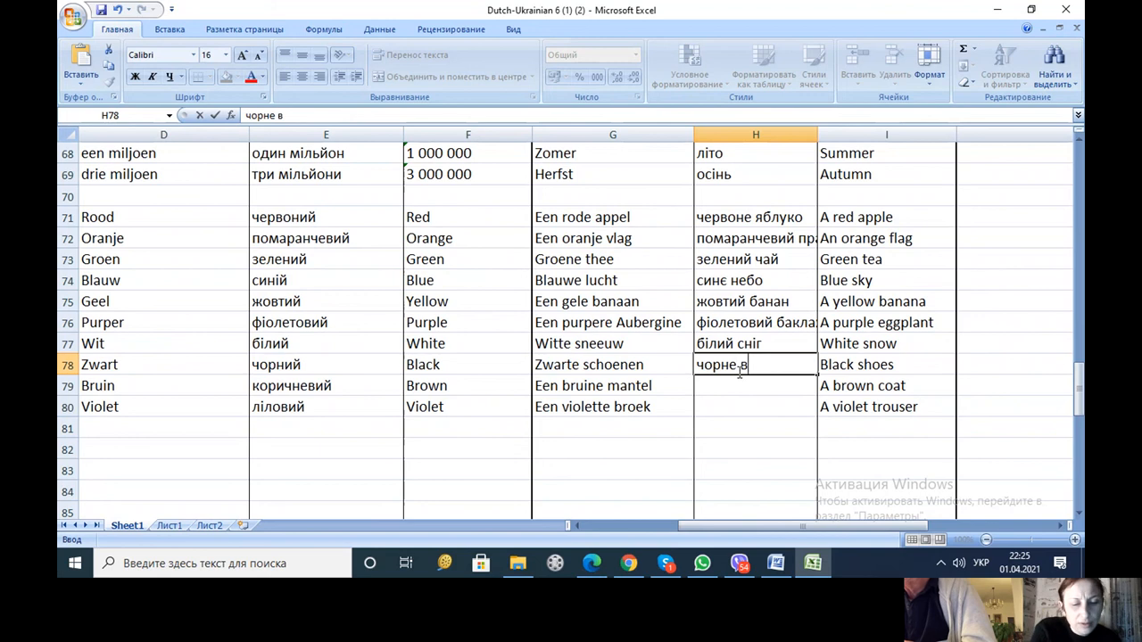
pyautogui.write('зуття')
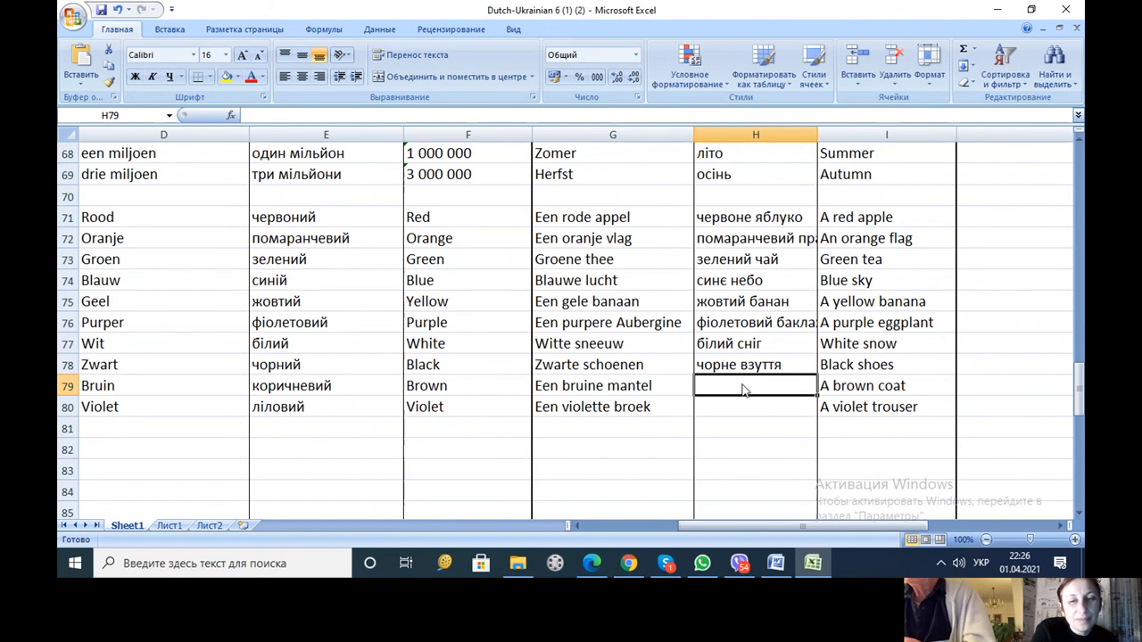
pyautogui.moveTo(742, 385)
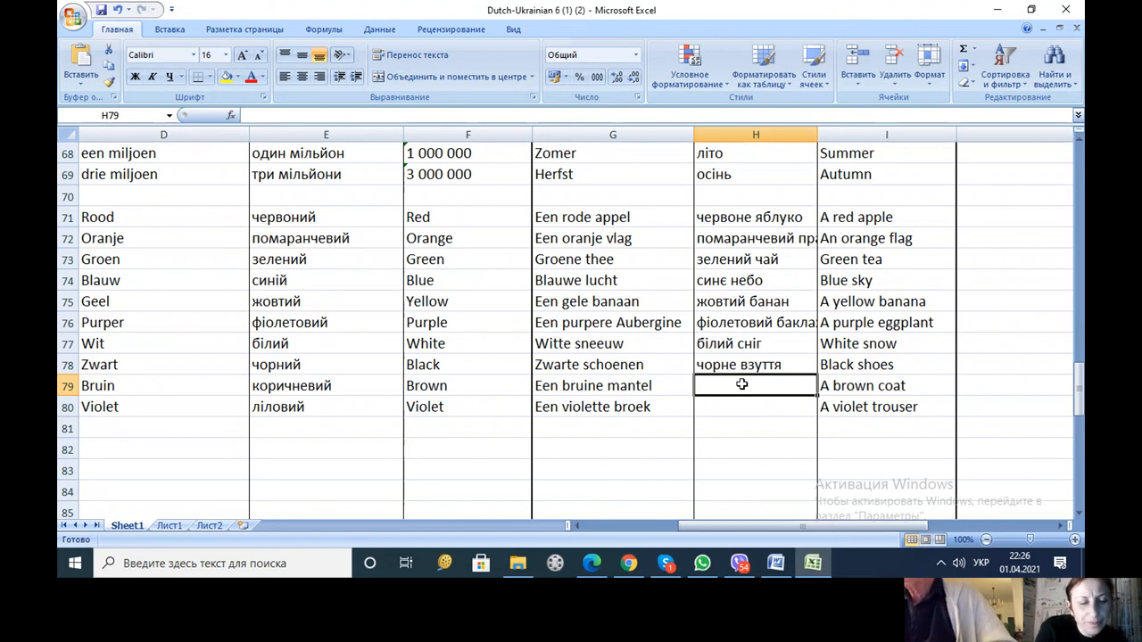
# - Enter 'коричневе пальто' in H79 for Een bruine mantel, moving to H80
pyautogui.write('коричневе паль')
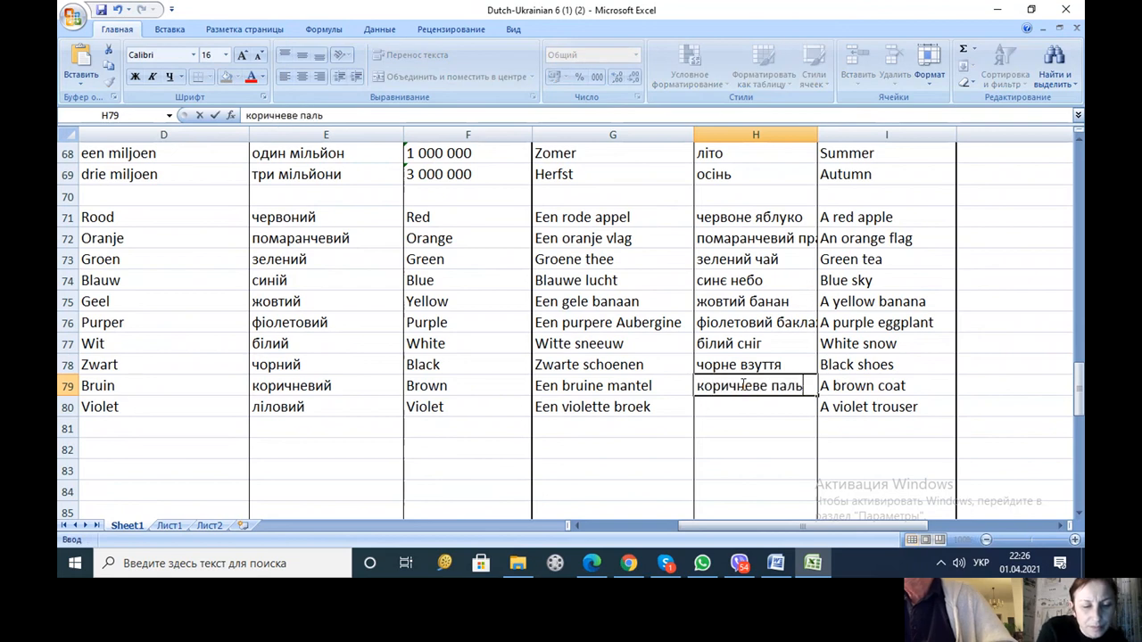
pyautogui.write('то')
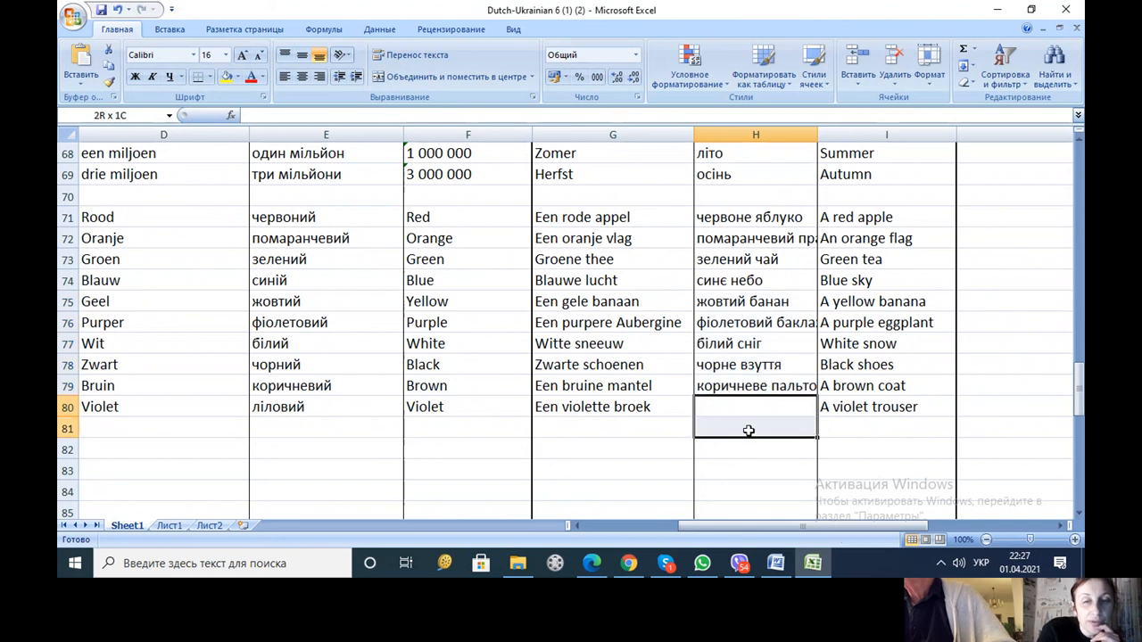
pyautogui.click(754, 406)
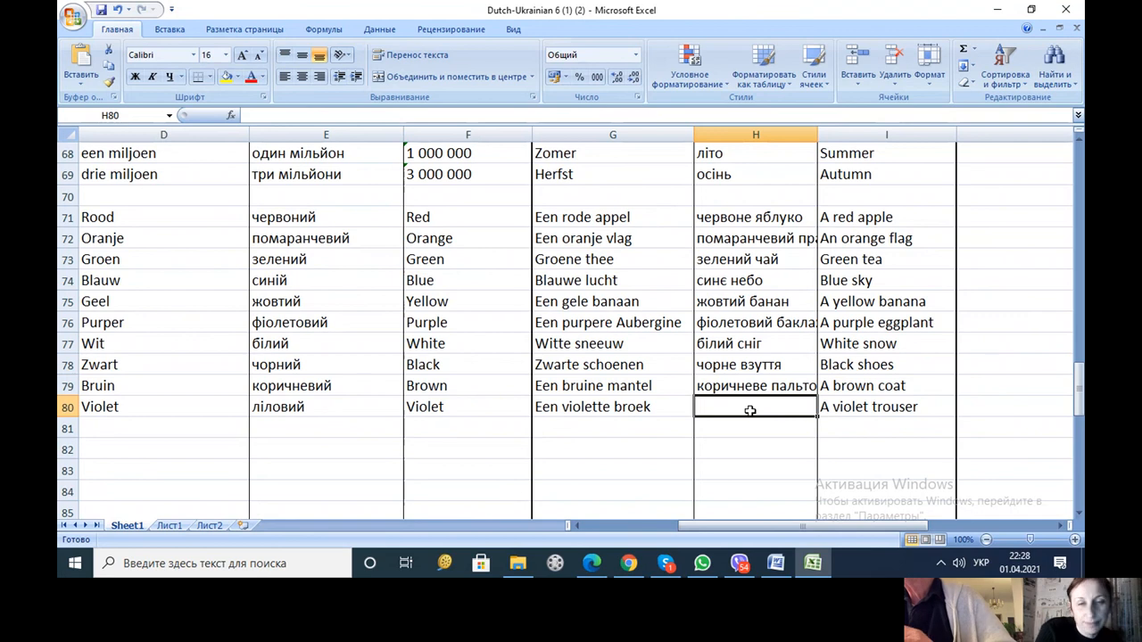
# - Enter and confirm 'лілові брюки' in H80 for Een violette broek
pyautogui.write('ліло')
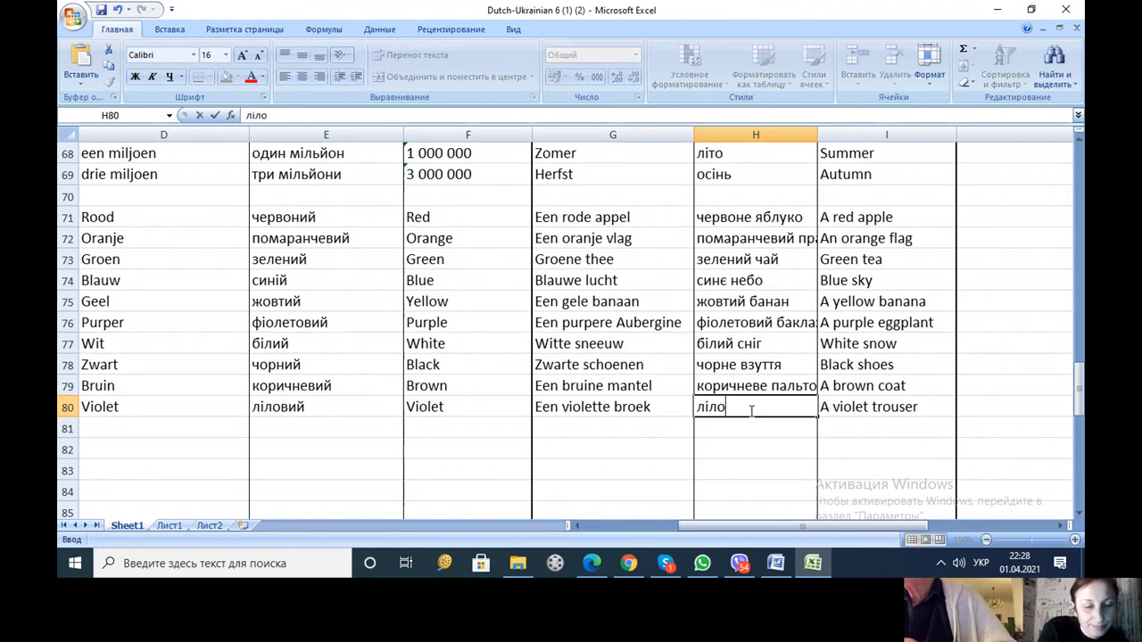
pyautogui.write('ви')
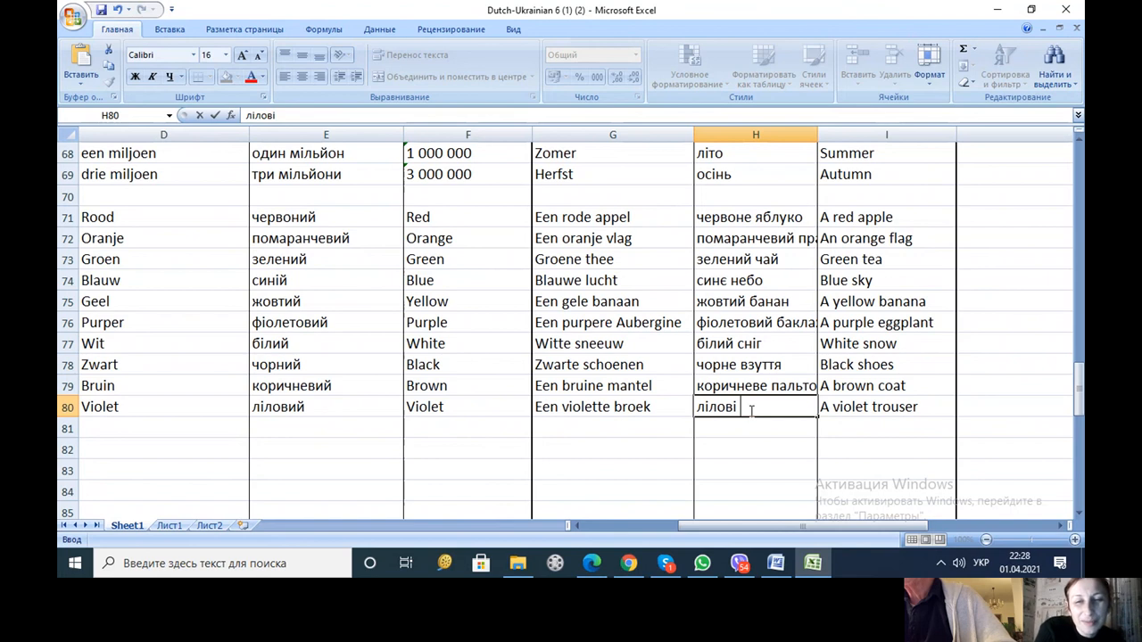
pyautogui.write('б')
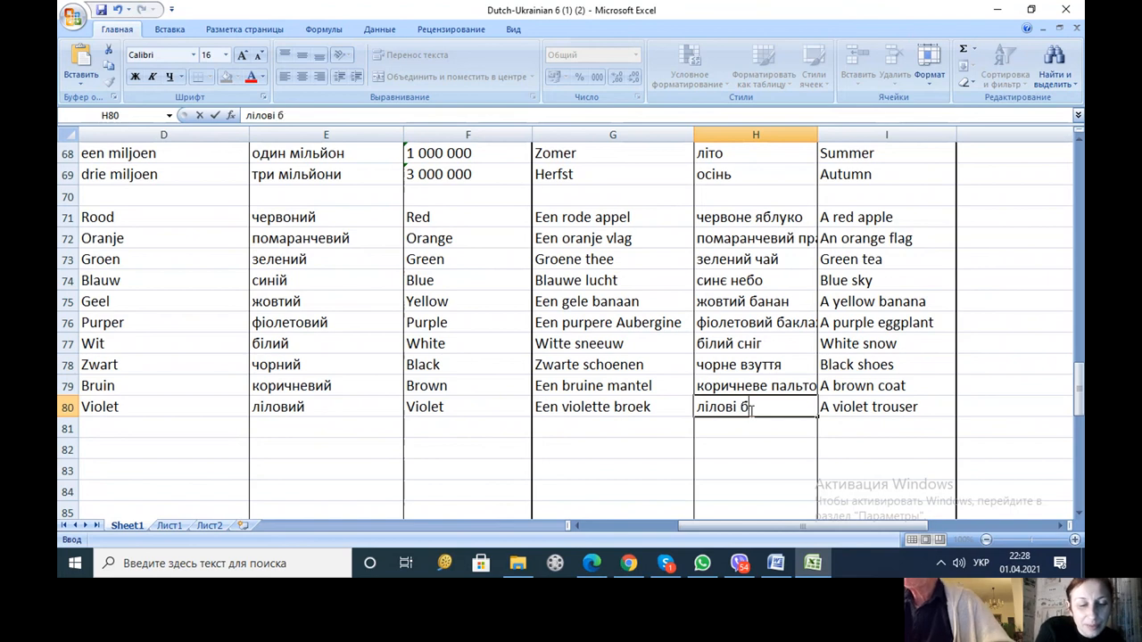
pyautogui.write('рюки')
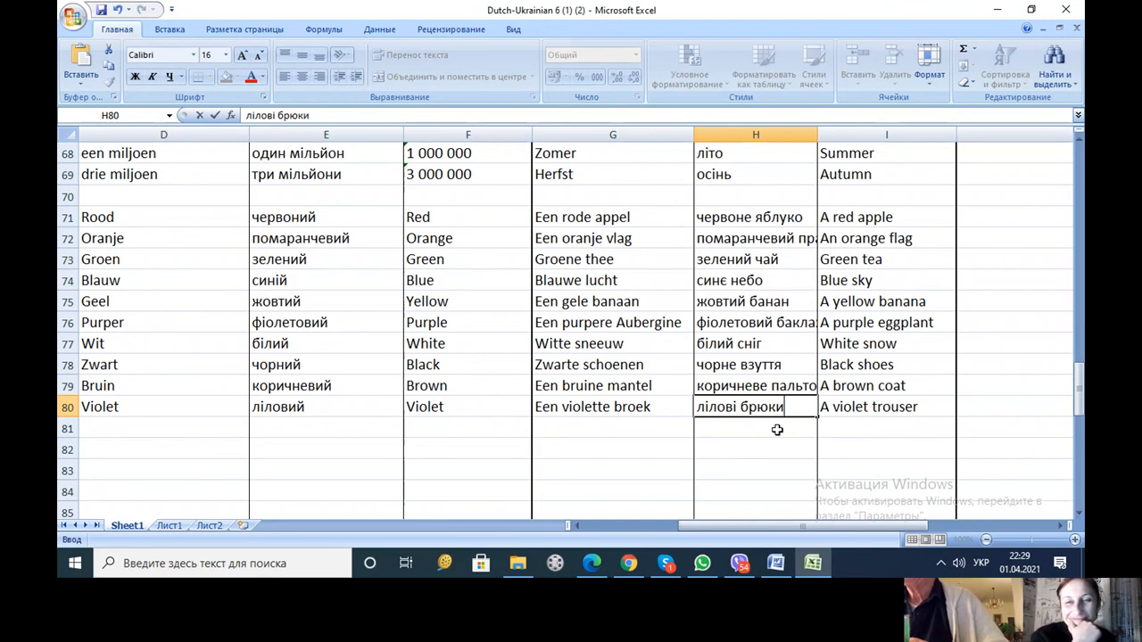
pyautogui.moveTo(783, 473)
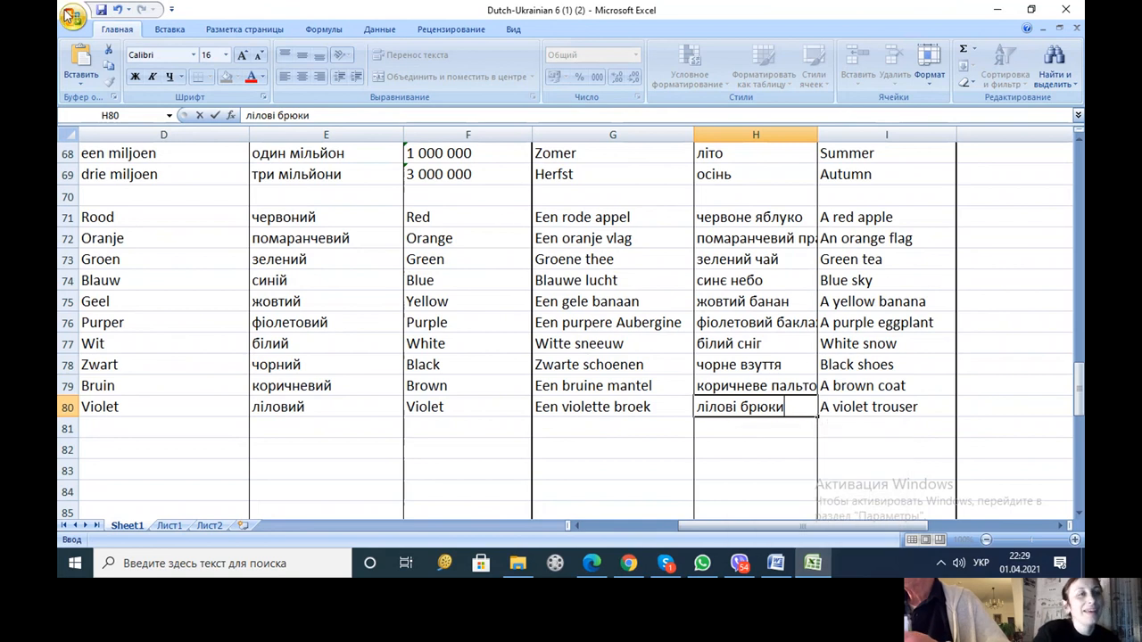
pyautogui.click(72, 16)
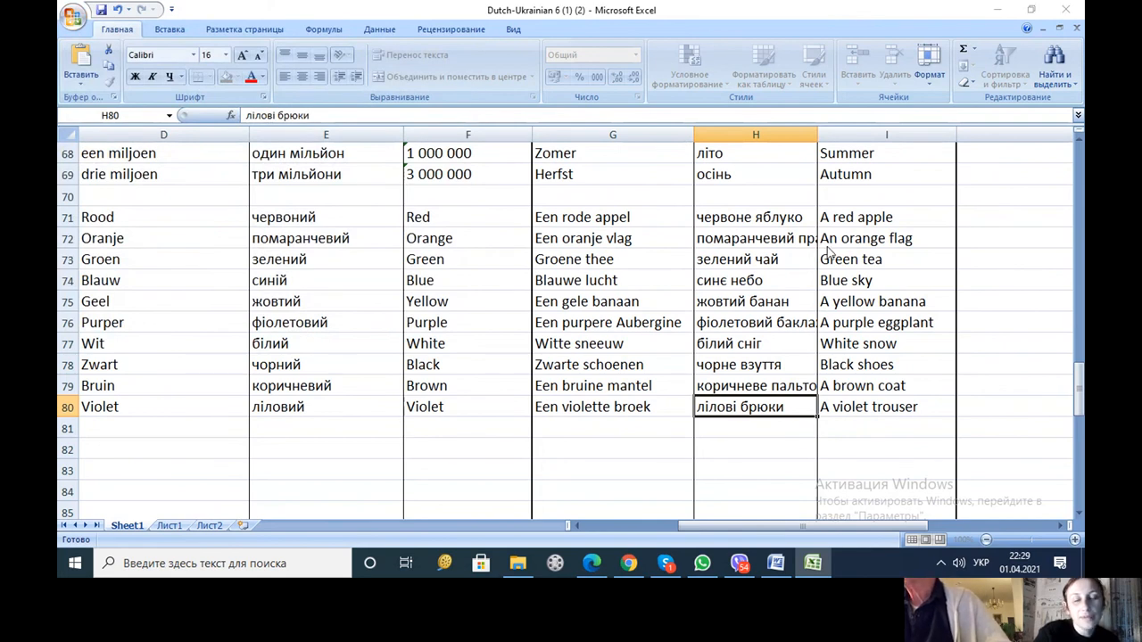
# - Save the workbook as 'Dutch-Ukrainian 6 (2)' in D:\Willy
pyautogui.press('ctrl+s')
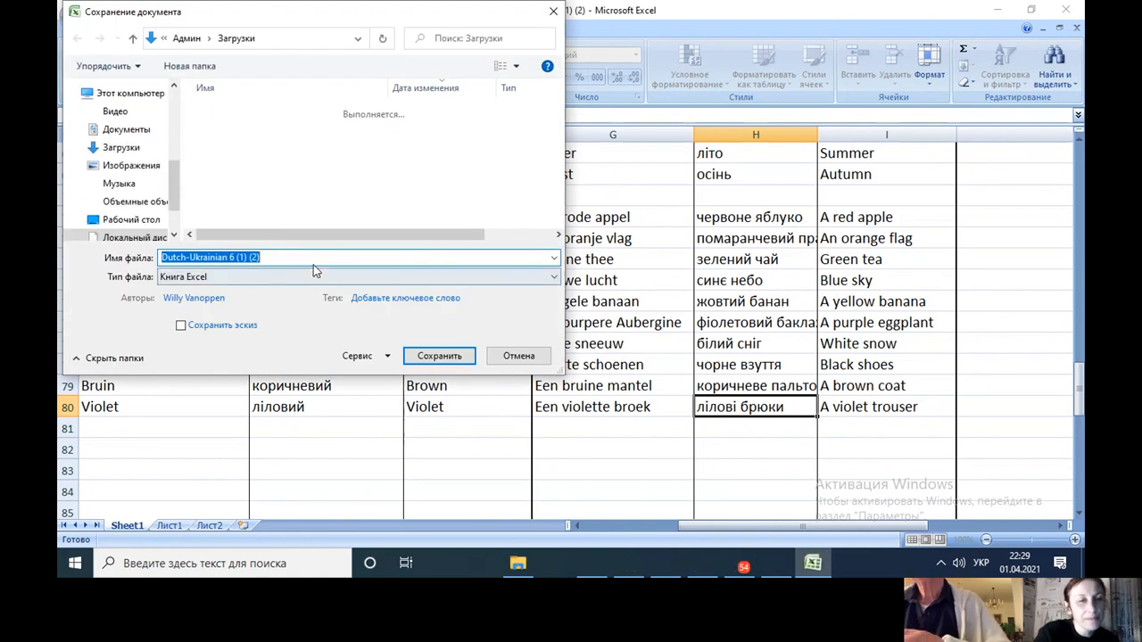
pyautogui.click(312, 258)
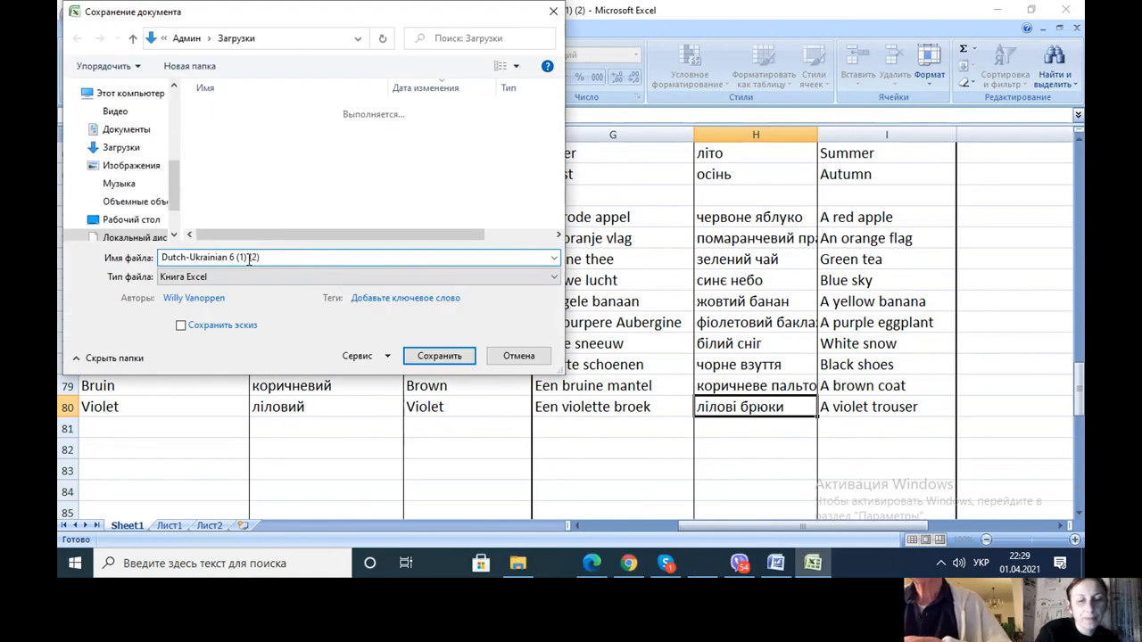
pyautogui.click(250, 257)
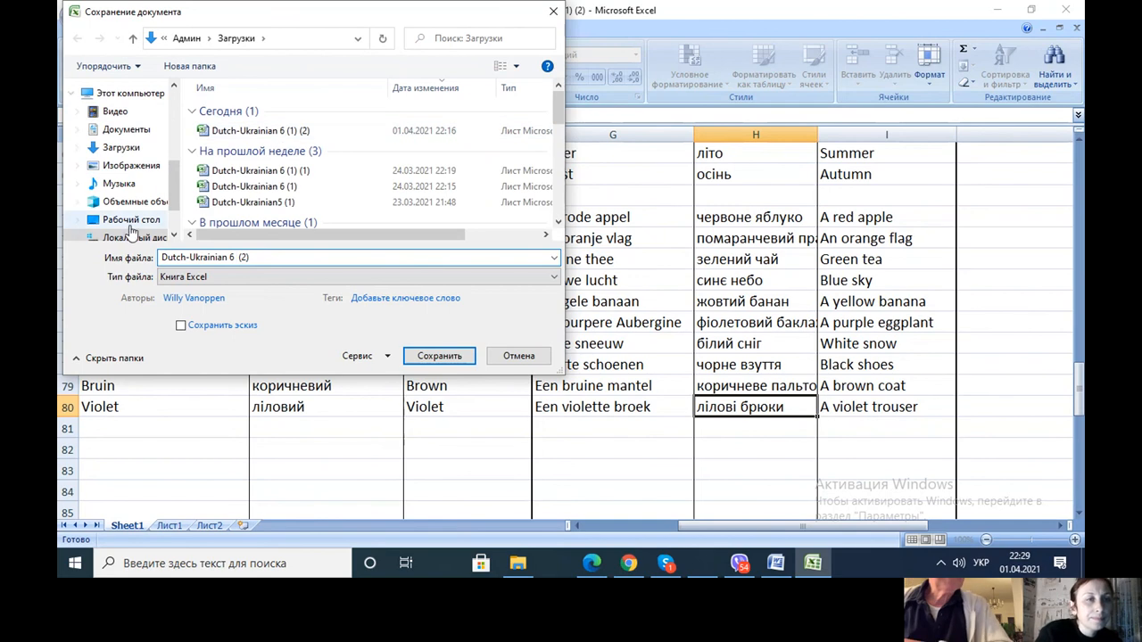
pyautogui.moveTo(176, 188)
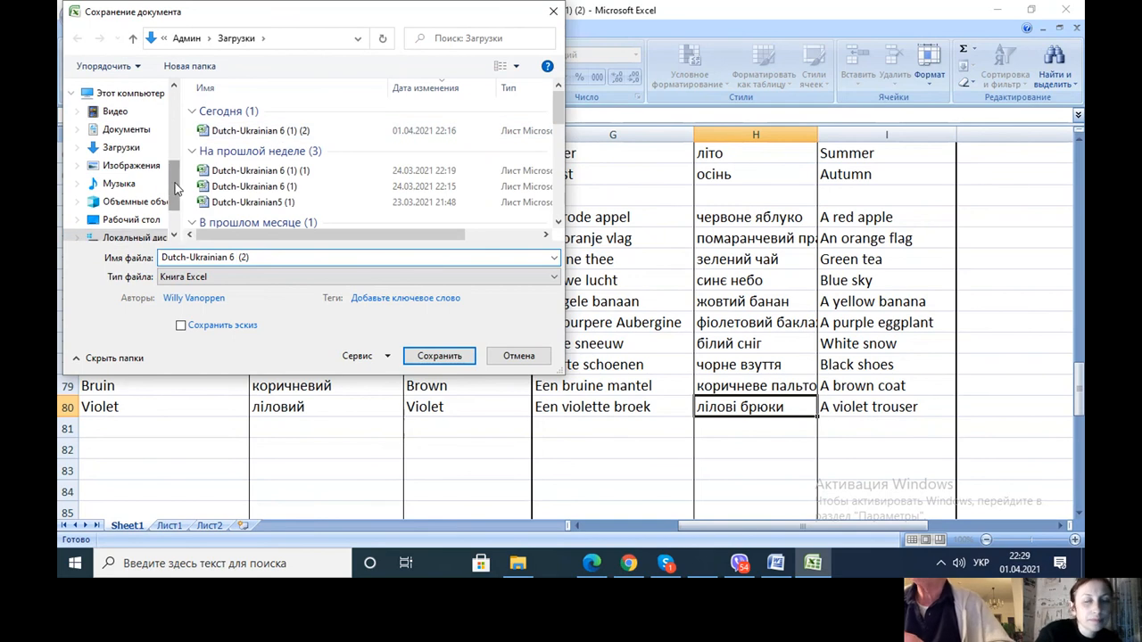
pyautogui.scroll(-3)
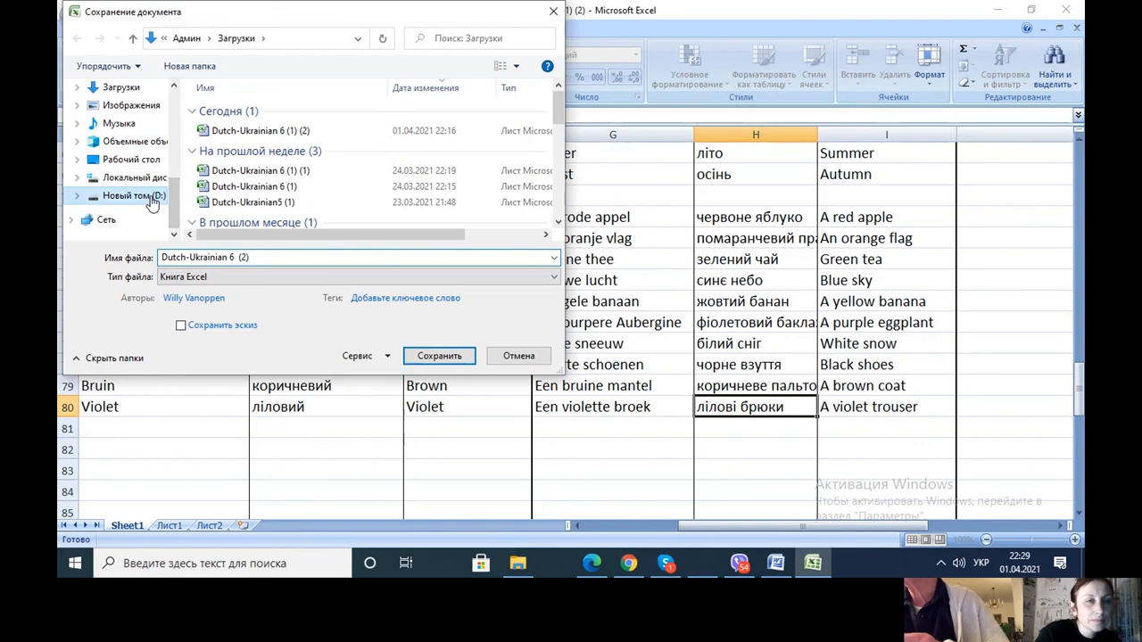
pyautogui.click(133, 195)
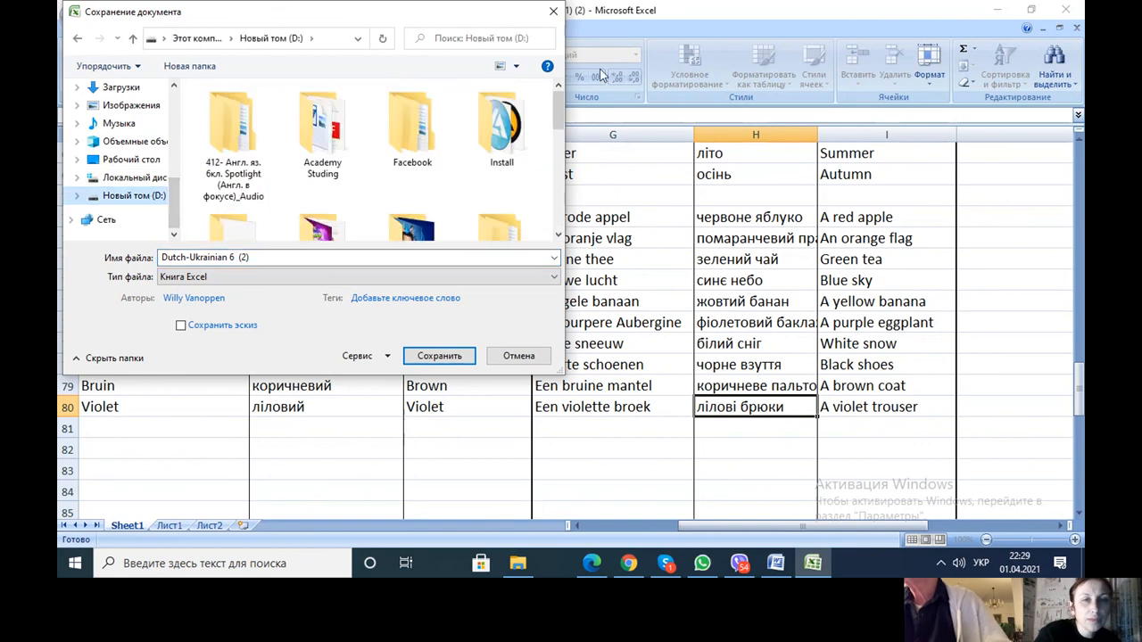
pyautogui.scroll(-3)
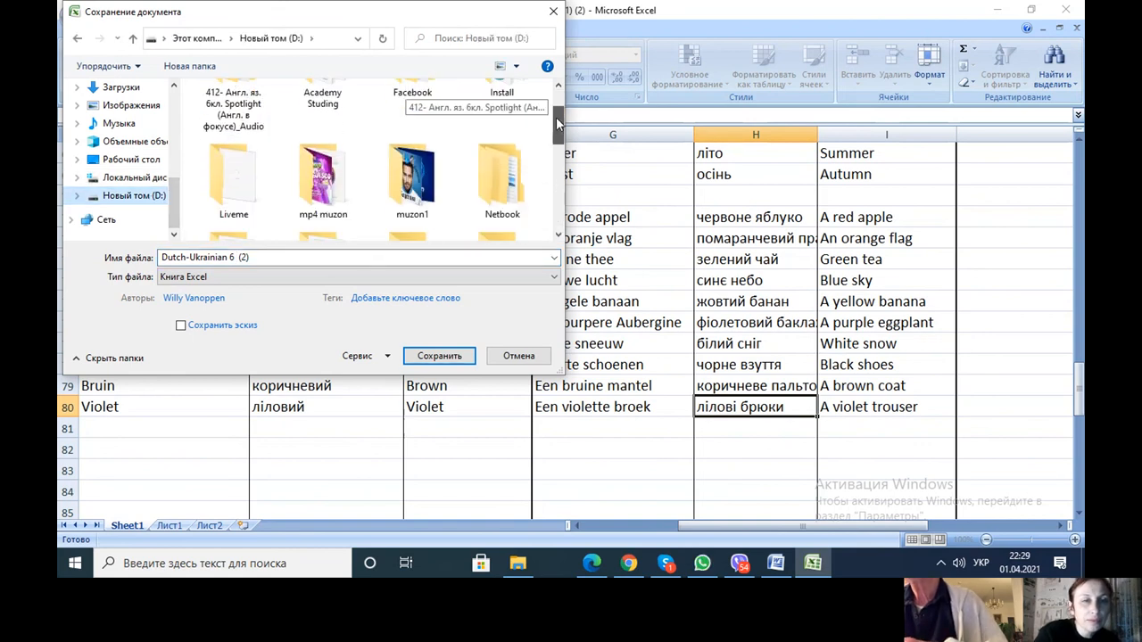
pyautogui.scroll(-3)
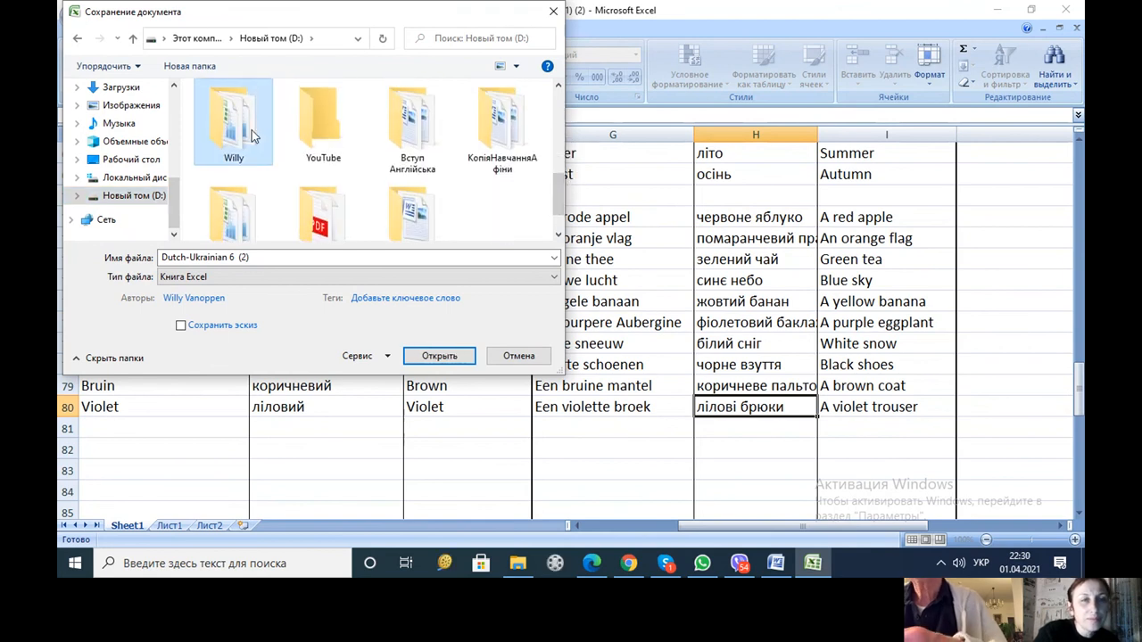
pyautogui.doubleClick(233, 121)
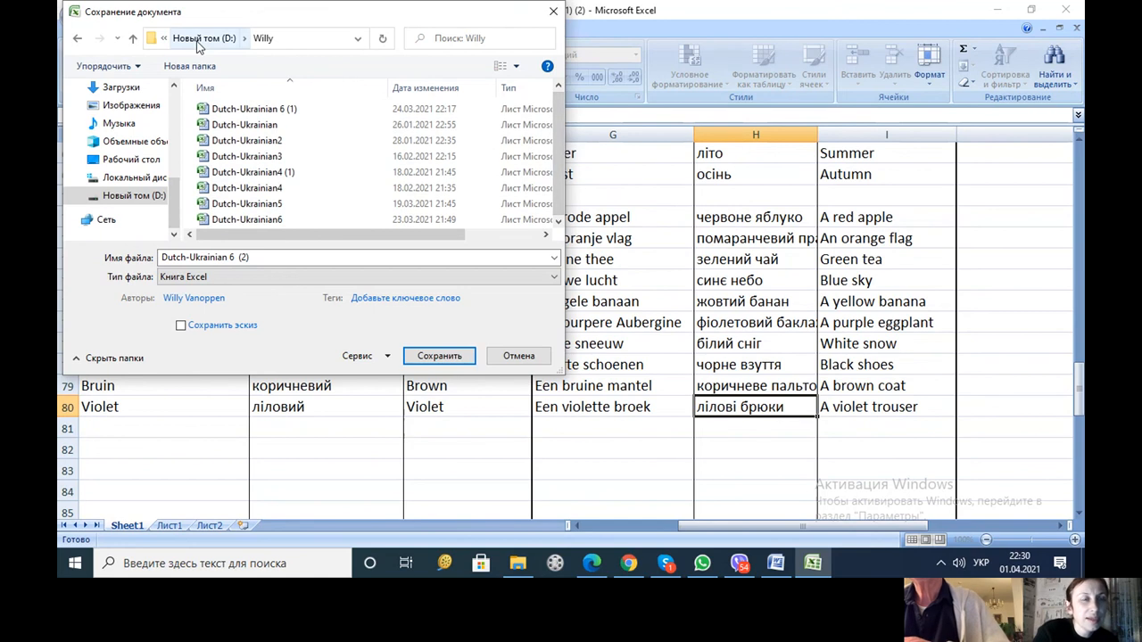
pyautogui.moveTo(257, 43)
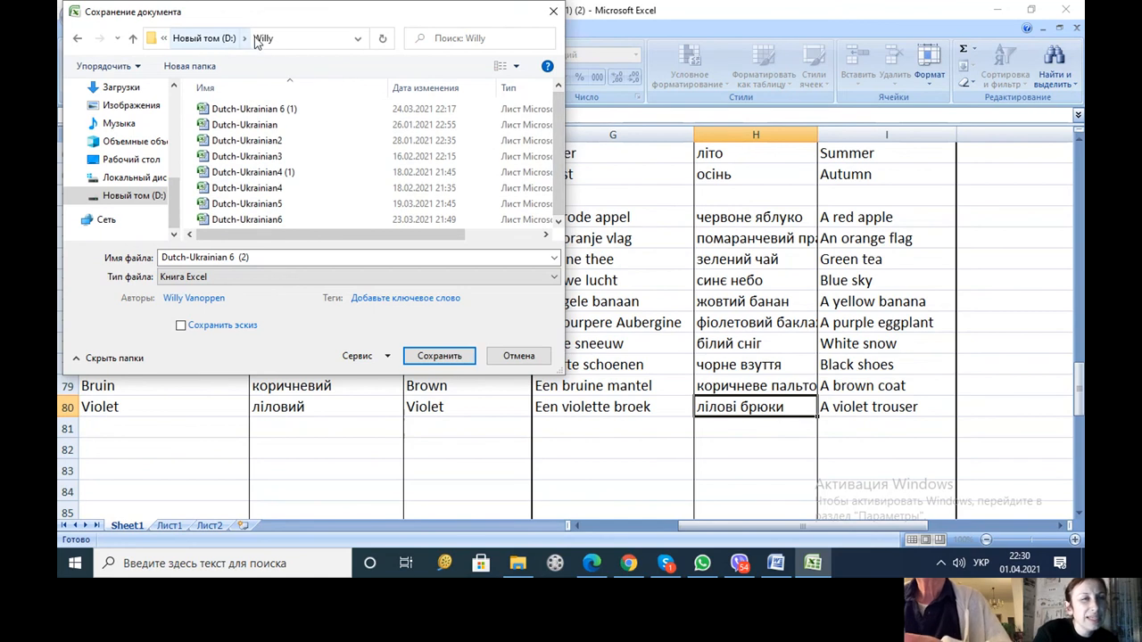
pyautogui.moveTo(263, 39)
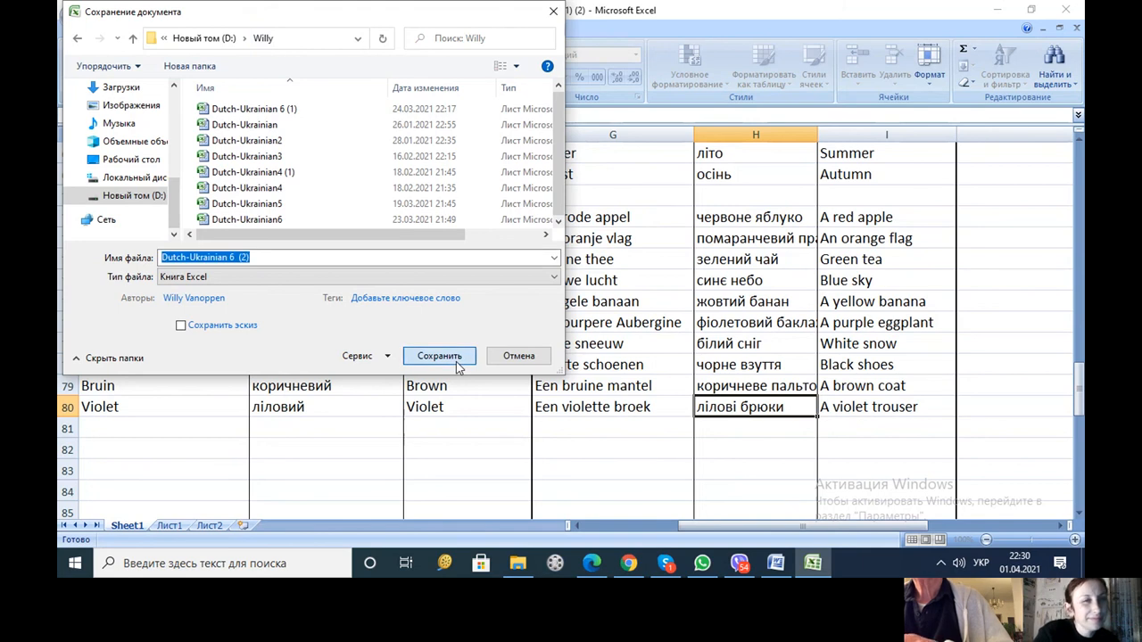
pyautogui.click(438, 355)
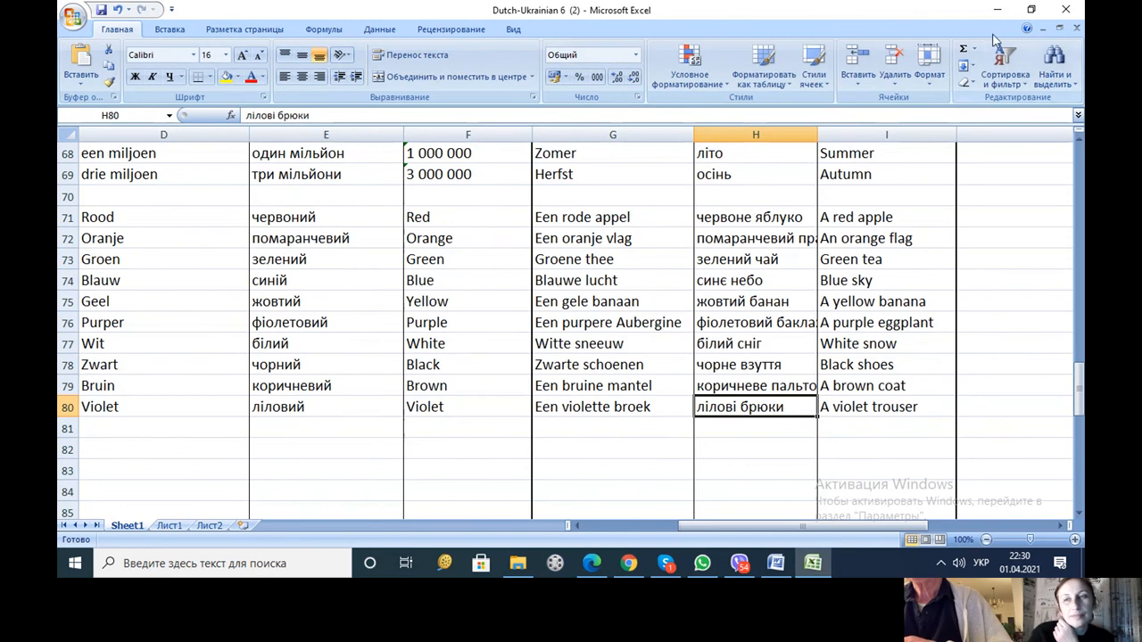
pyautogui.moveTo(1065, 10)
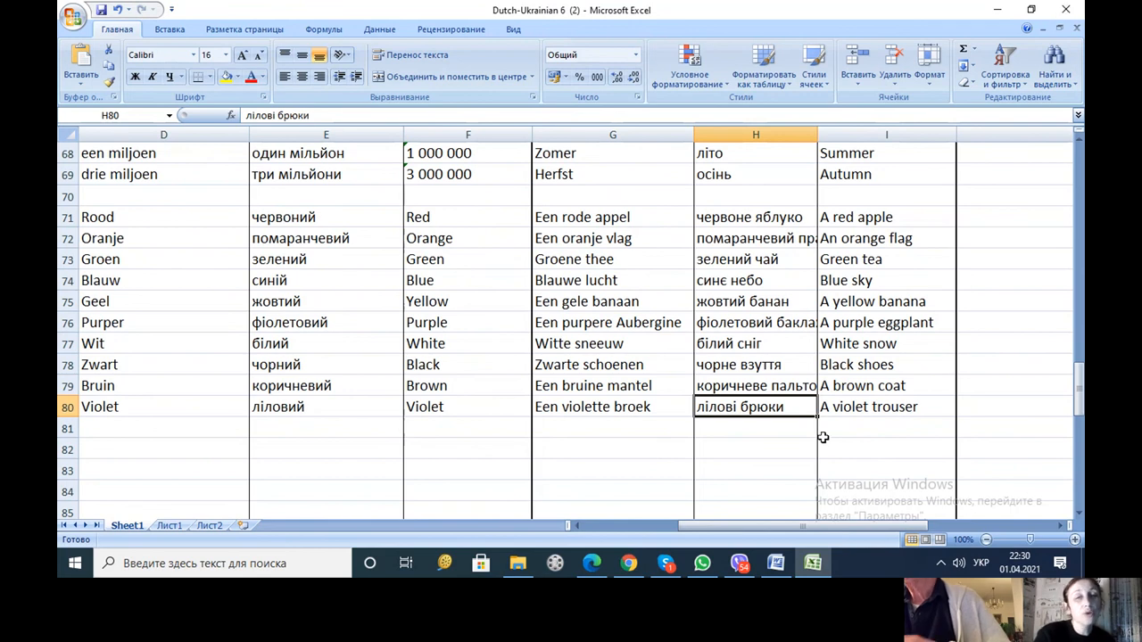
pyautogui.moveTo(822, 444)
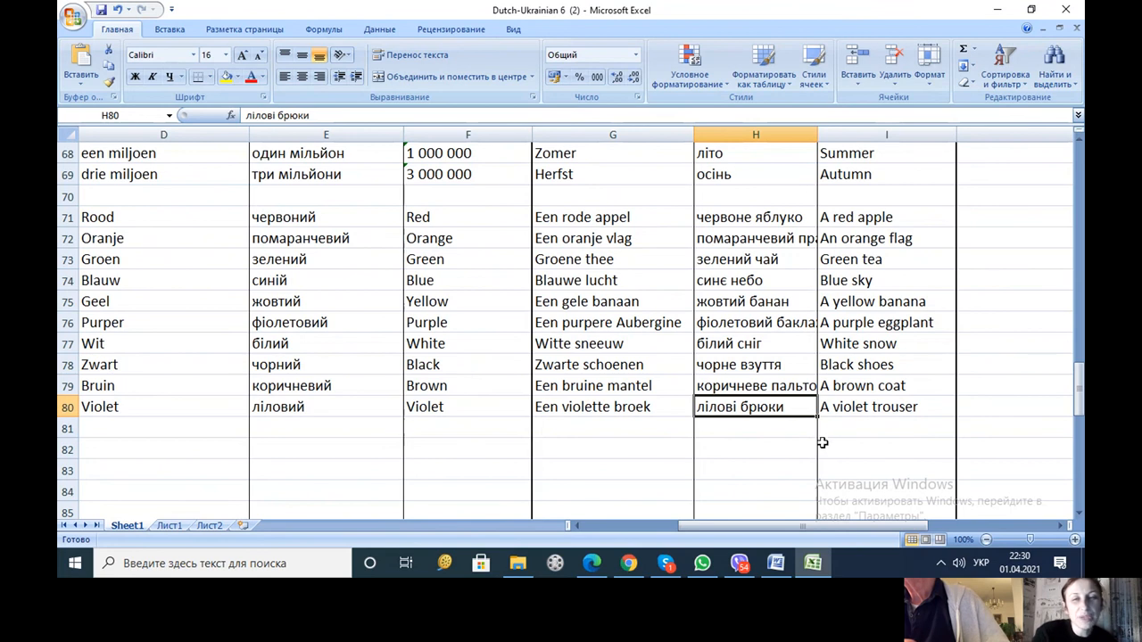
pyautogui.moveTo(739, 226)
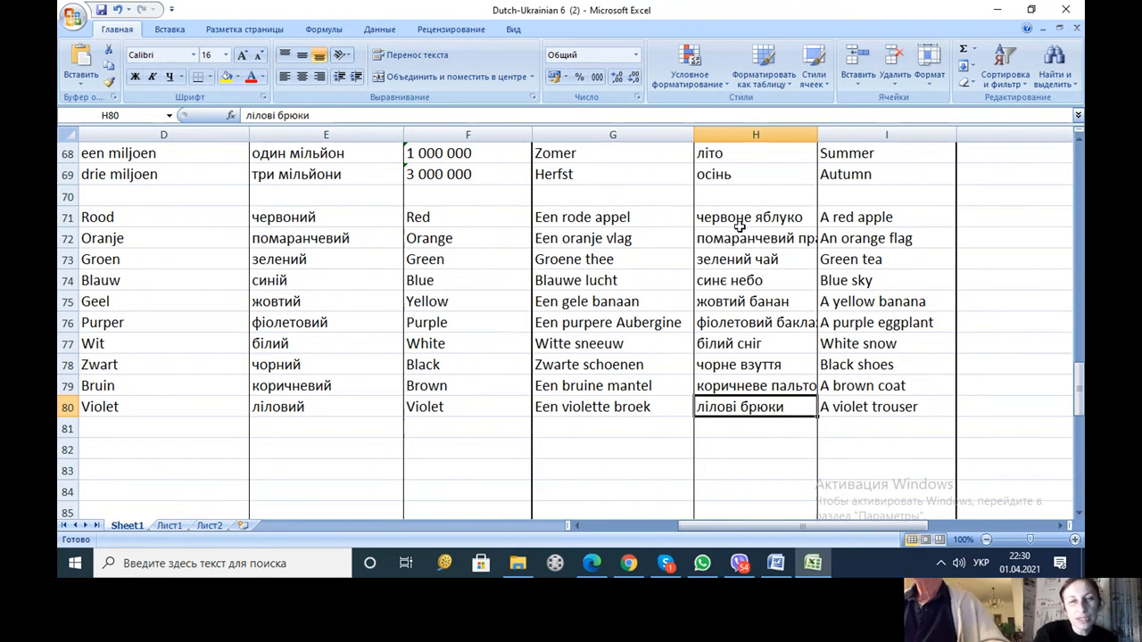
pyautogui.moveTo(759, 256)
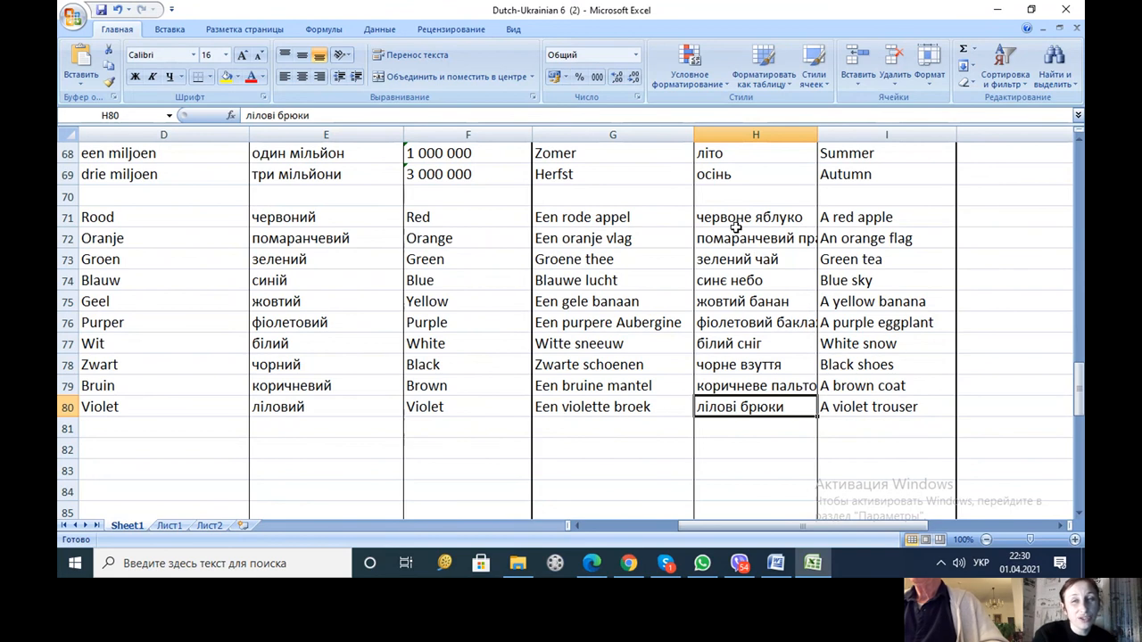
pyautogui.moveTo(608, 230)
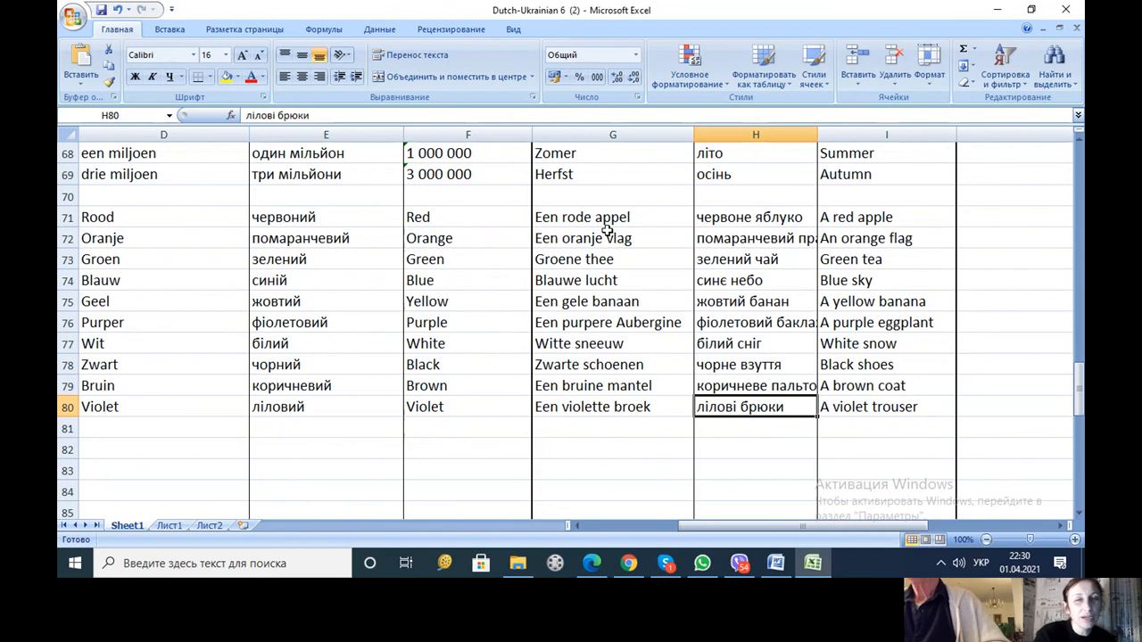
pyautogui.moveTo(562, 257)
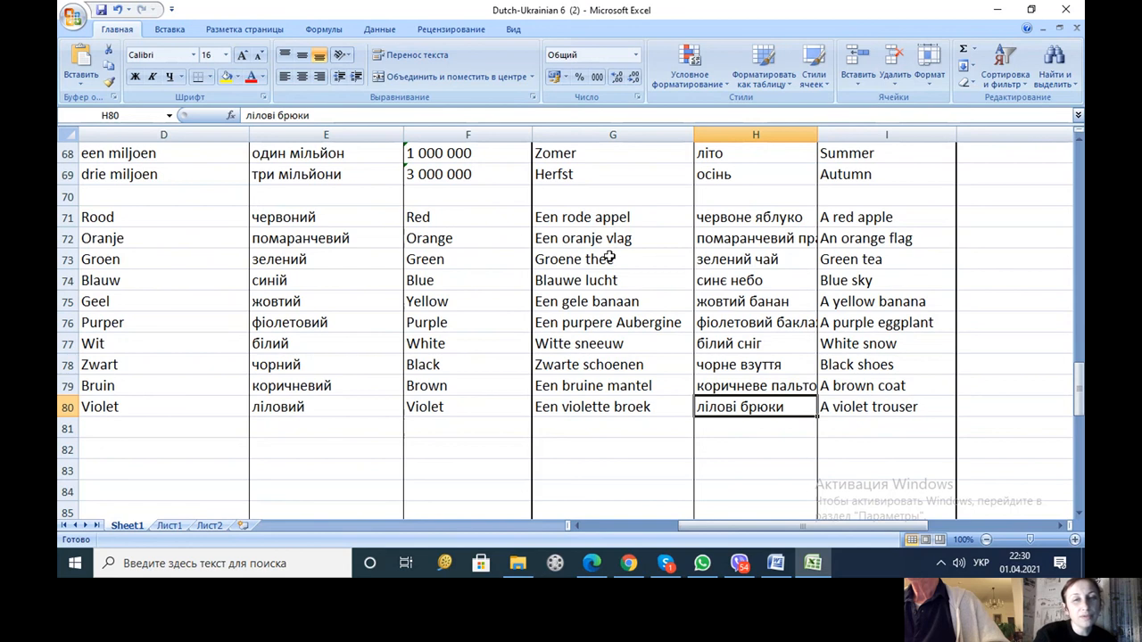
pyautogui.moveTo(531, 278)
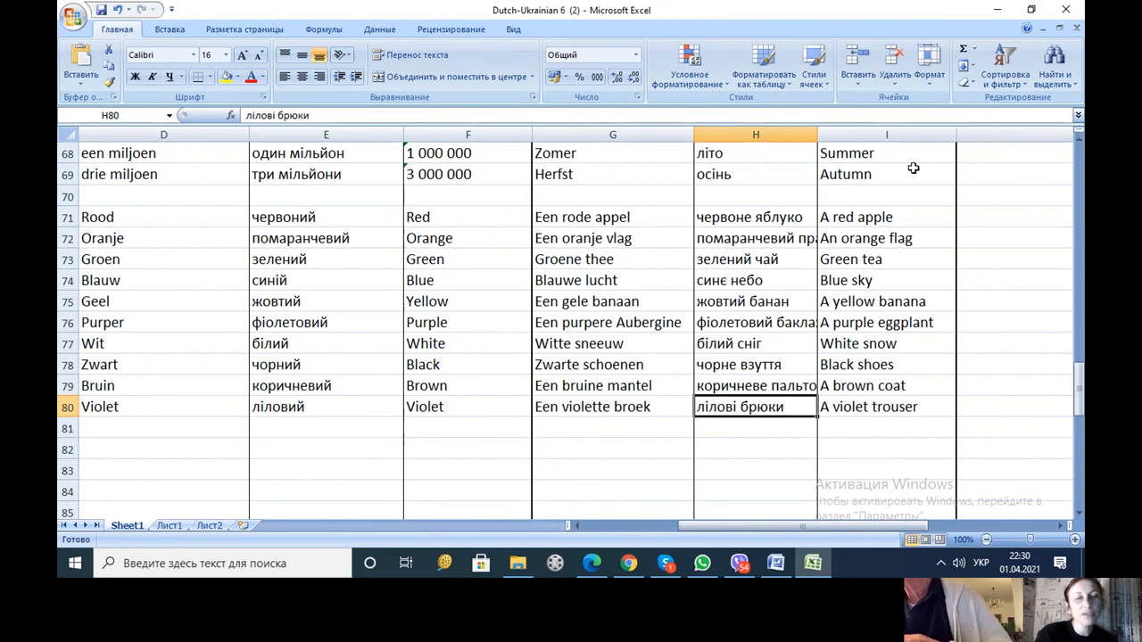
pyautogui.moveTo(845, 311)
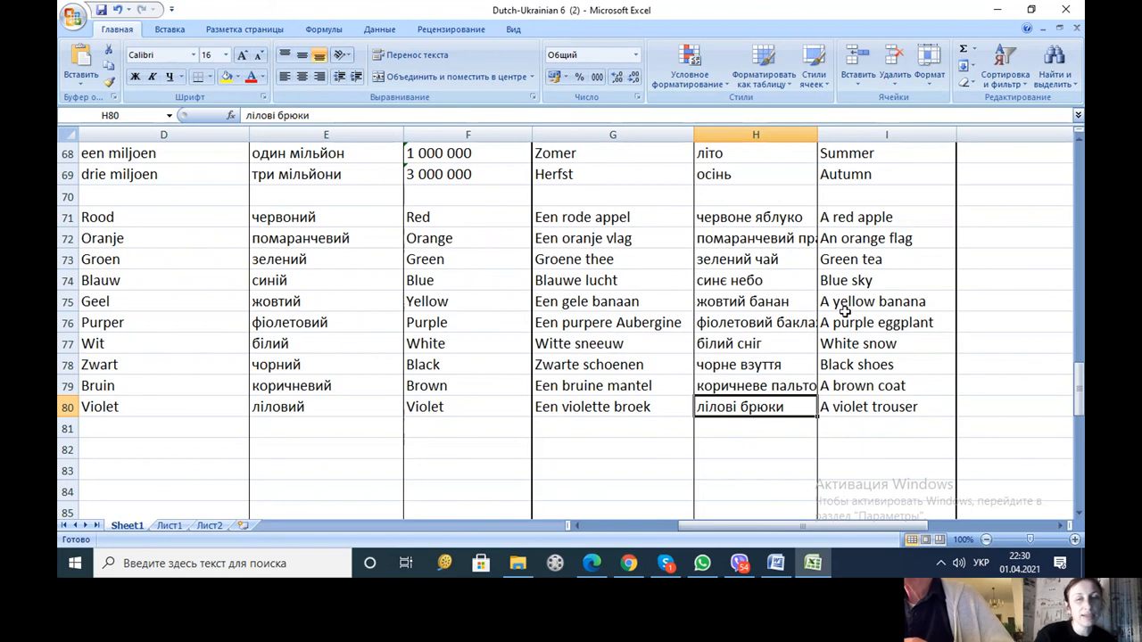
pyautogui.moveTo(921, 248)
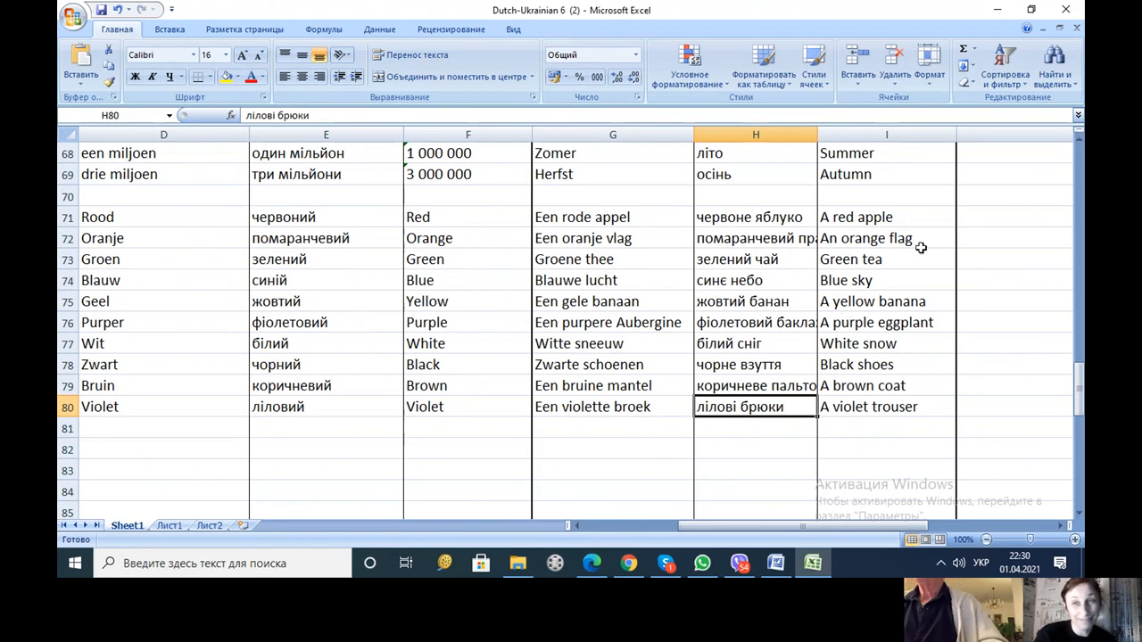
pyautogui.moveTo(1066, 10)
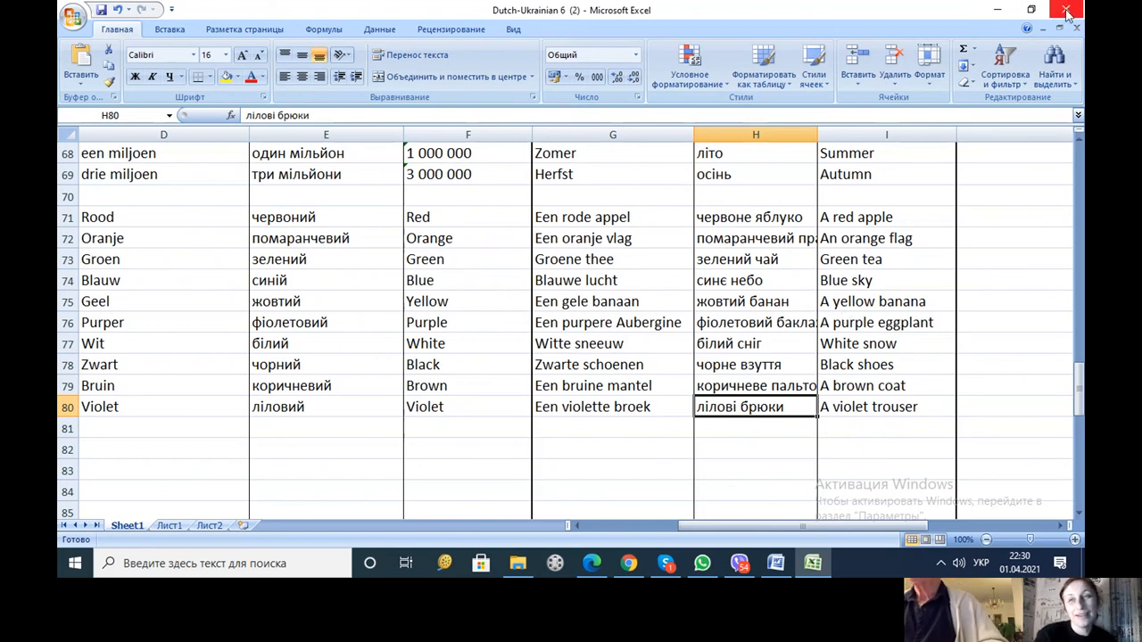
# - Close Excel after reviewing the colour phrases
pyautogui.click(1067, 10)
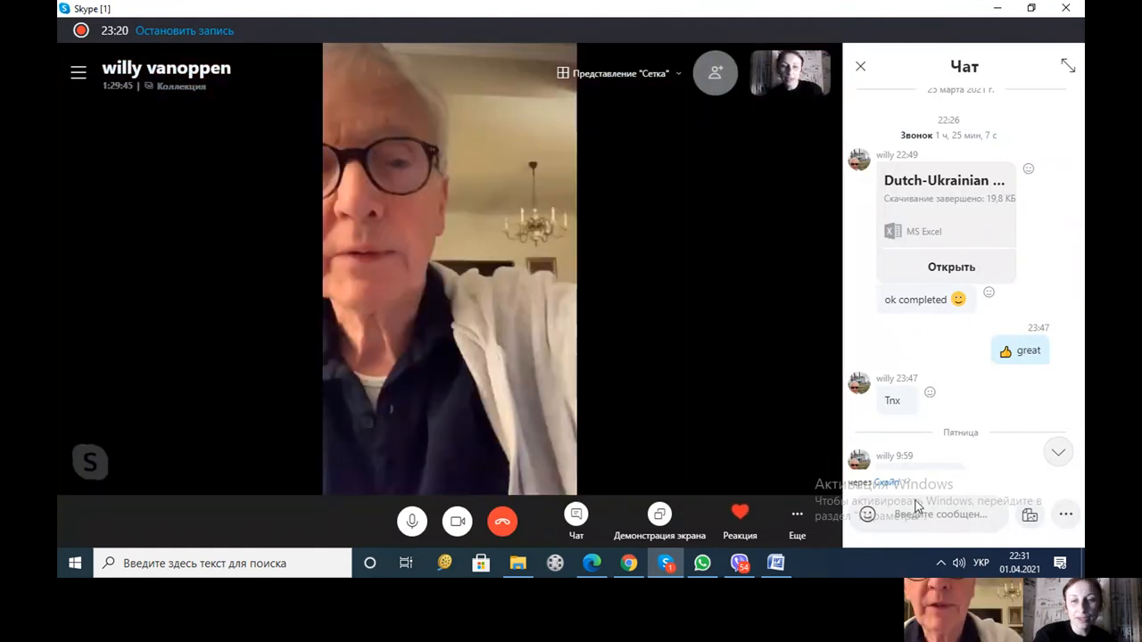
pyautogui.moveTo(798, 376)
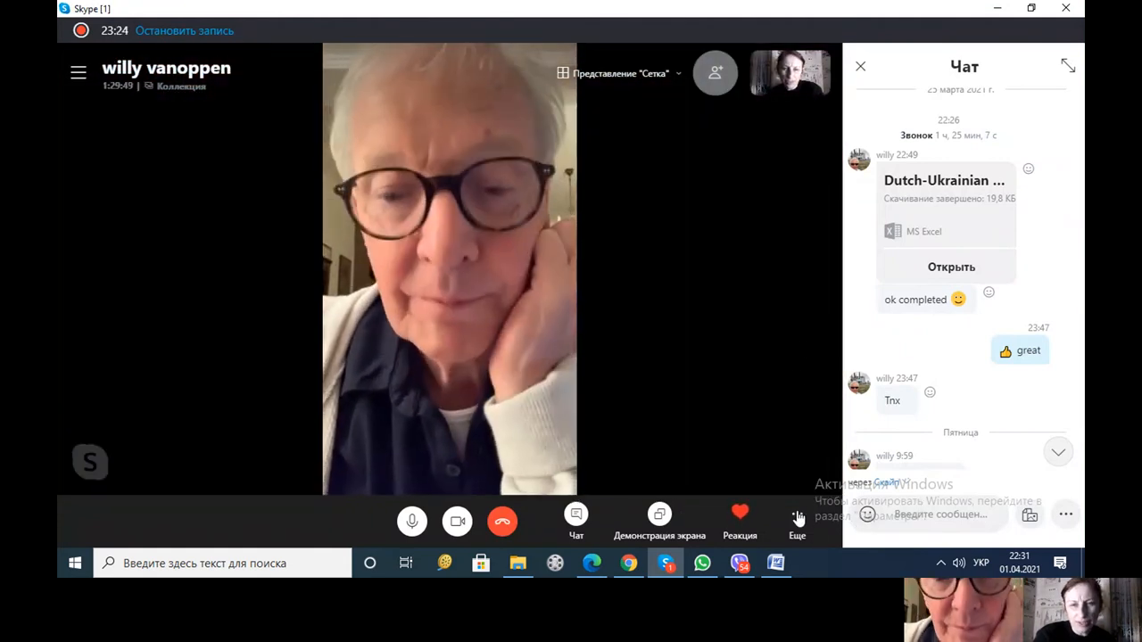
# - Open the Skype call's More (Ещё) menu showing recording, snapshot and subtitle options
pyautogui.click(796, 514)
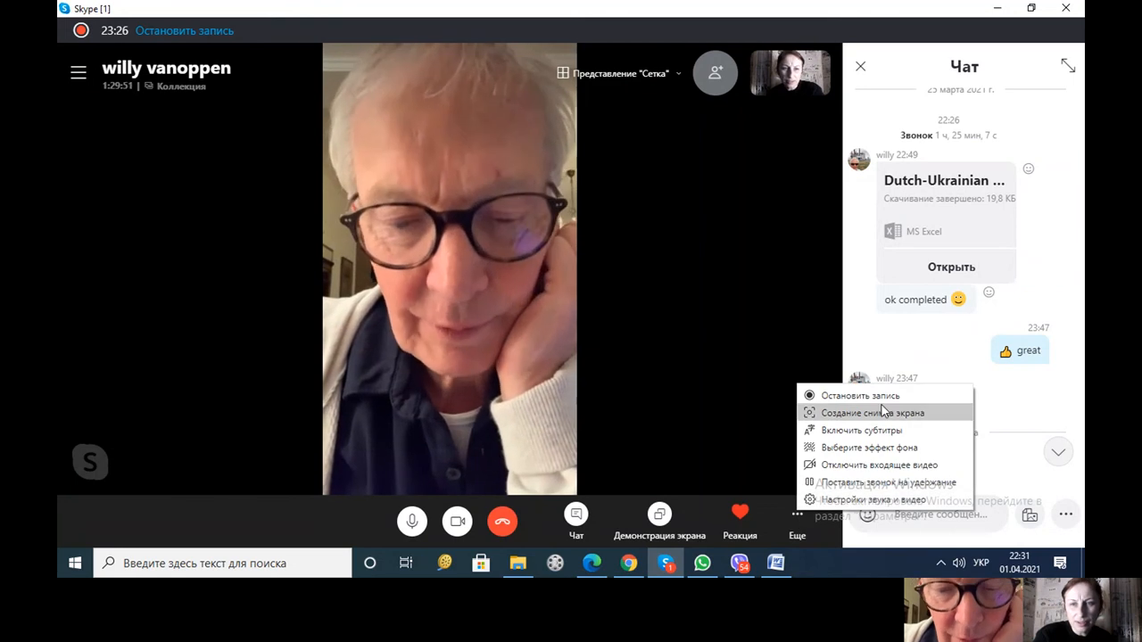